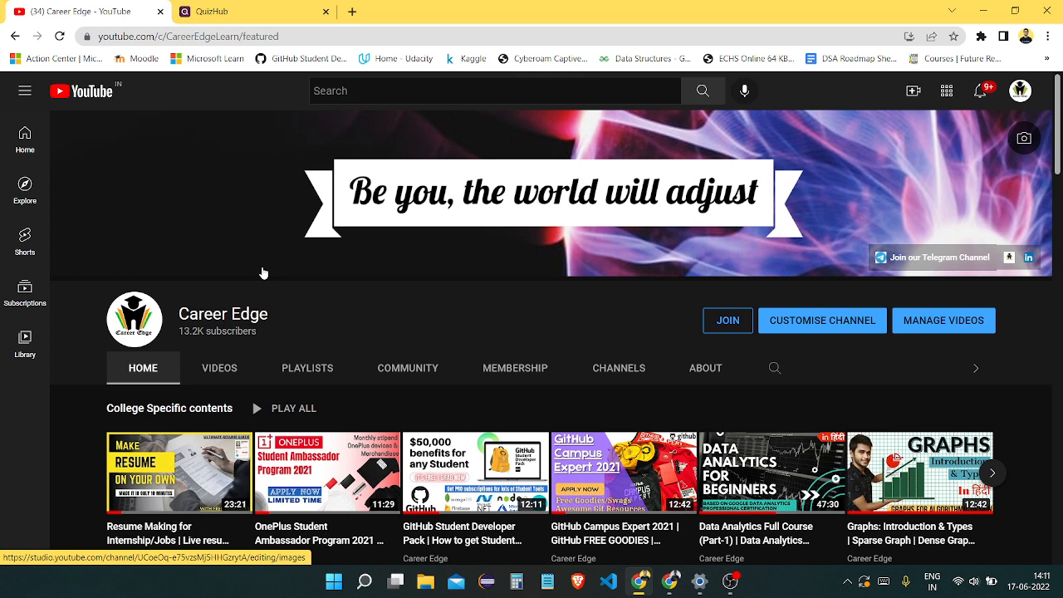
{"action": "mouse_move", "coordinate": [264, 280]}
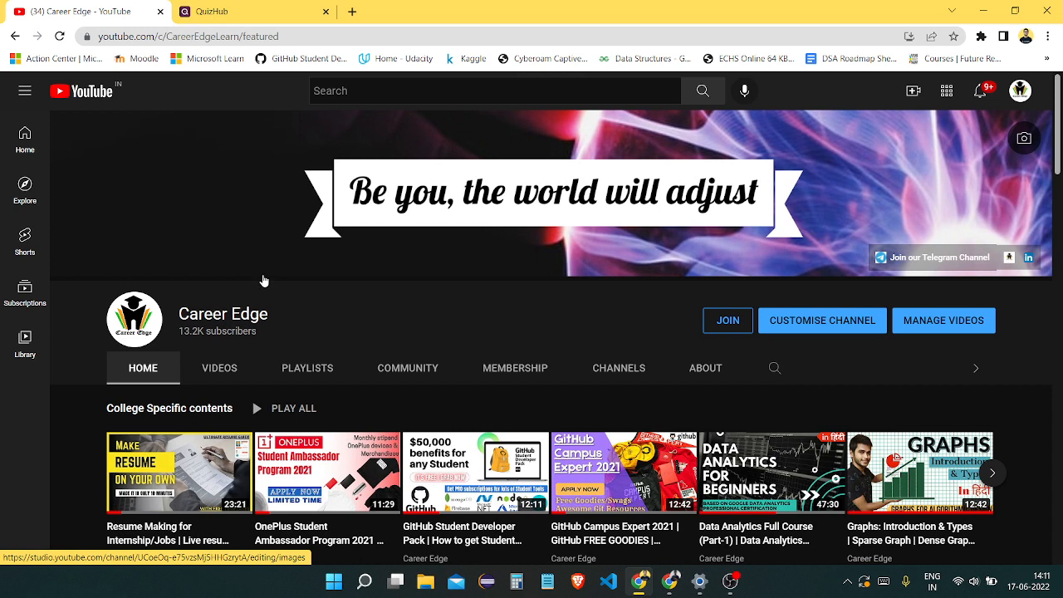
Switch to the QuizHub tab and browse the tournament's expired quiz listings.
{"action": "left_click", "coordinate": [213, 11]}
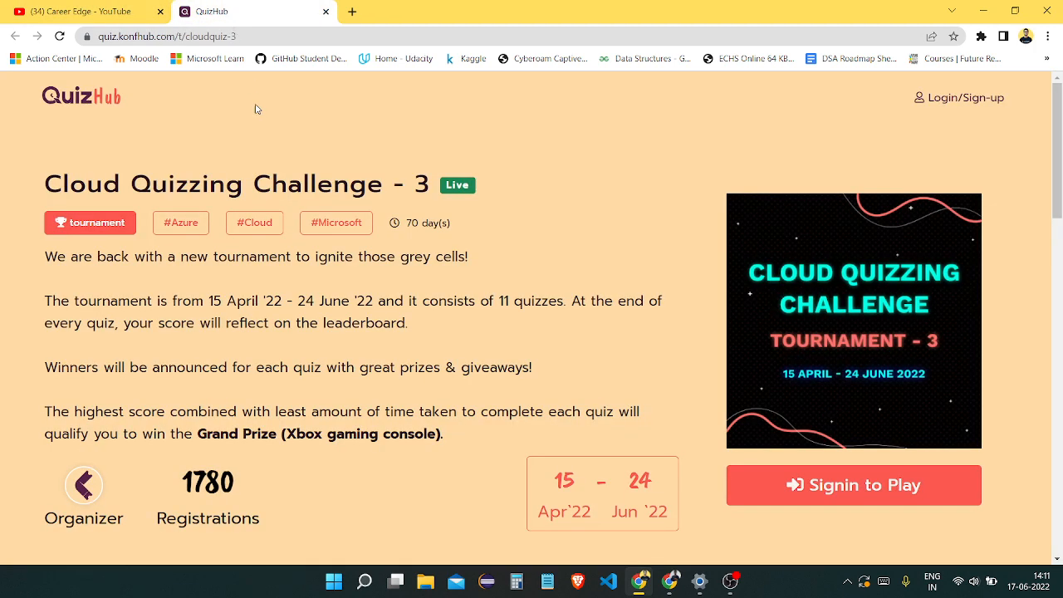
{"action": "mouse_move", "coordinate": [535, 225]}
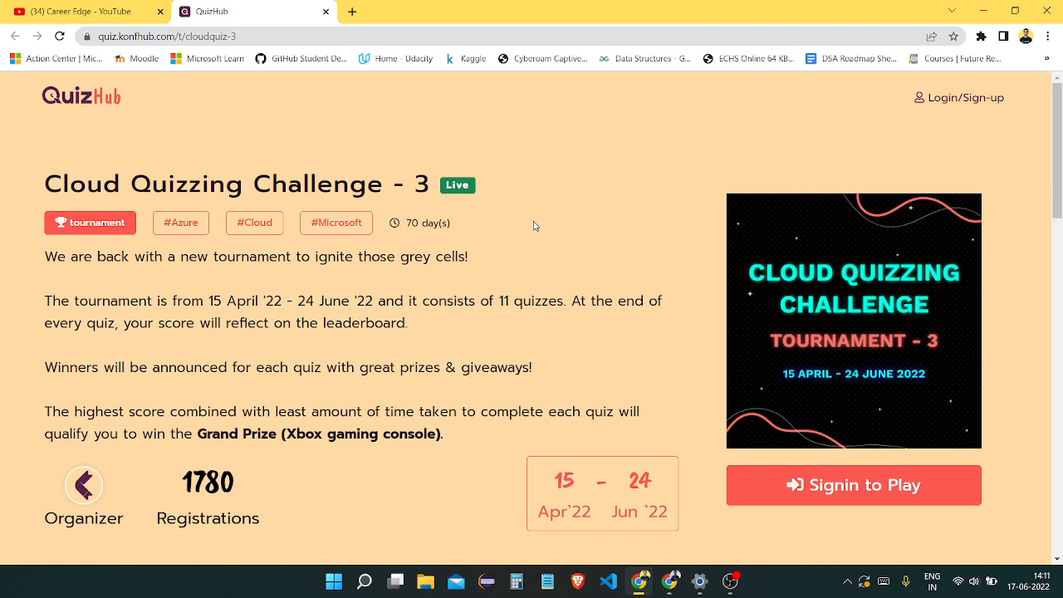
{"action": "mouse_move", "coordinate": [572, 301]}
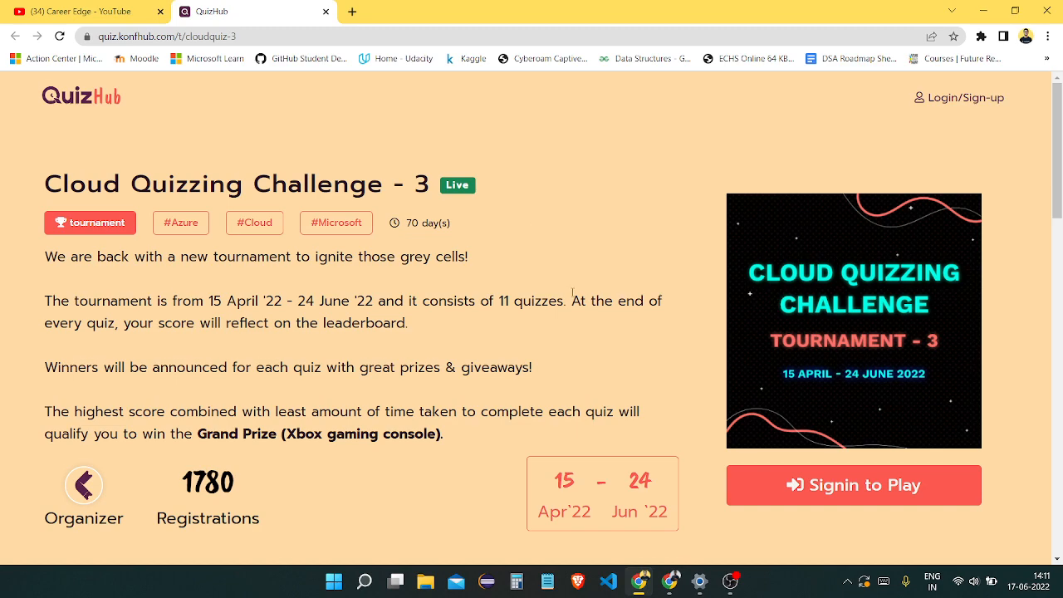
{"action": "scroll", "scroll_direction": "down", "scroll_amount": 3}
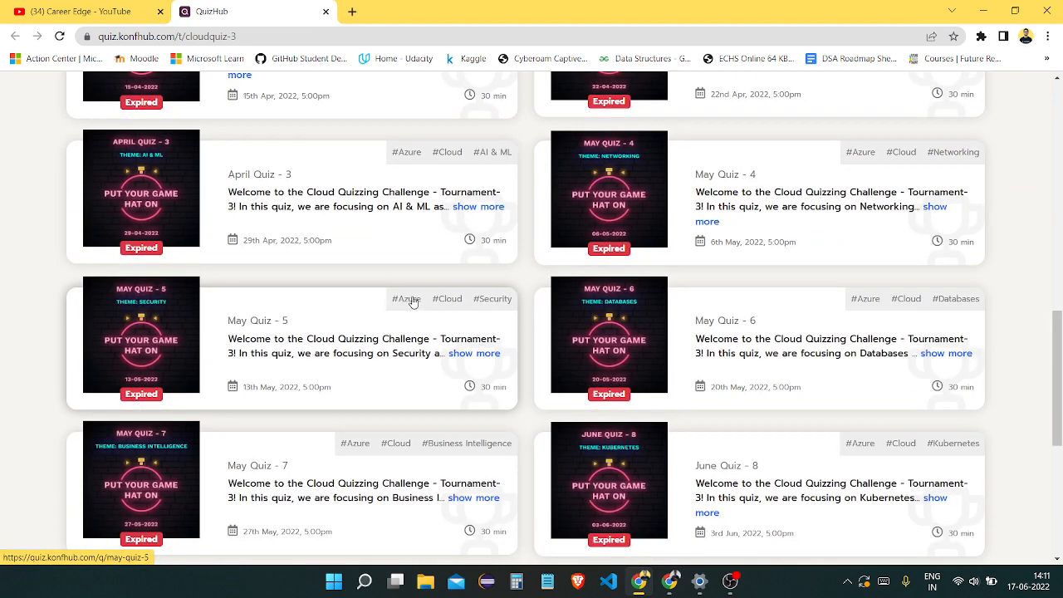
{"action": "mouse_move", "coordinate": [861, 405]}
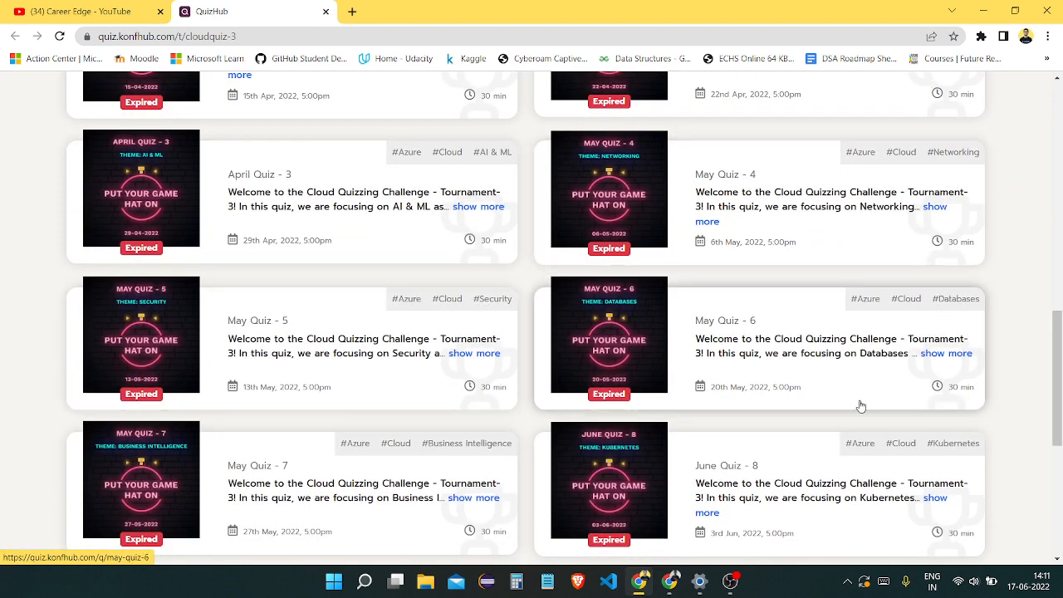
{"action": "scroll", "scroll_direction": "down", "scroll_amount": 3}
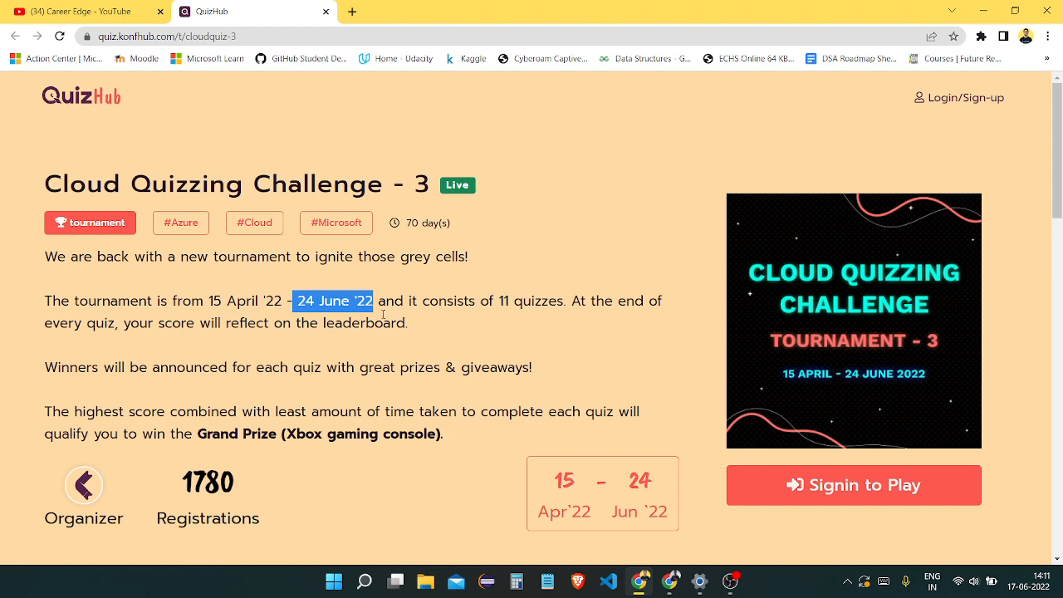
{"action": "scroll", "scroll_direction": "down", "scroll_amount": 3}
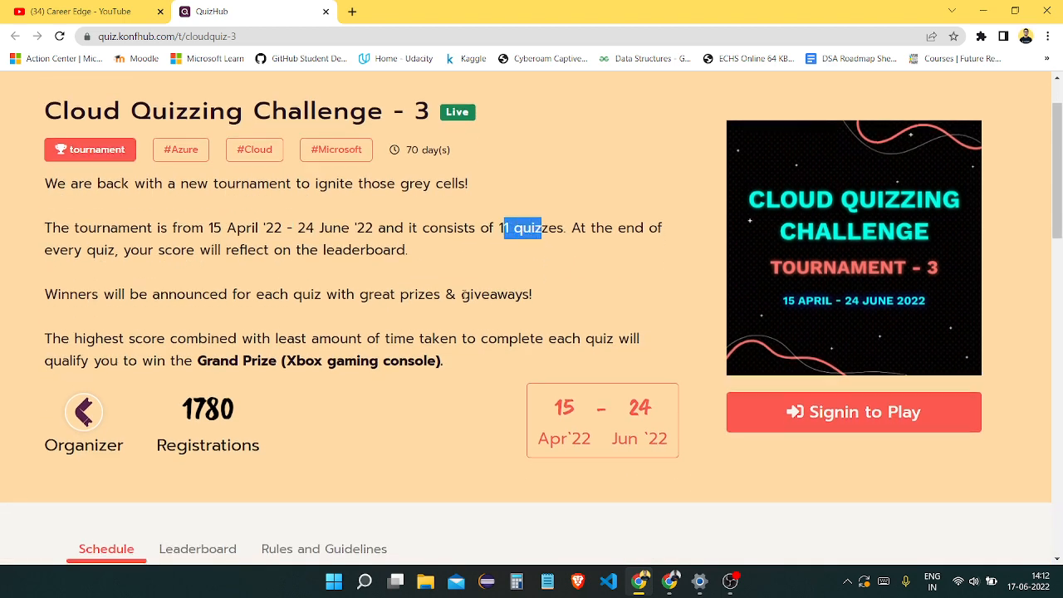
{"action": "scroll", "scroll_direction": "down", "scroll_amount": 3}
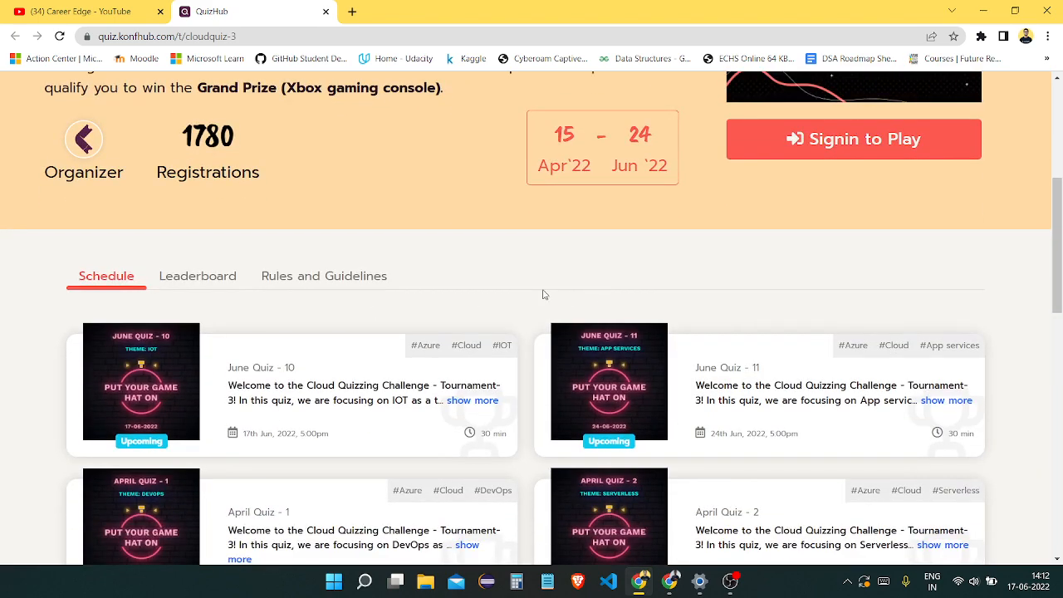
{"action": "scroll", "scroll_direction": "down", "scroll_amount": 3}
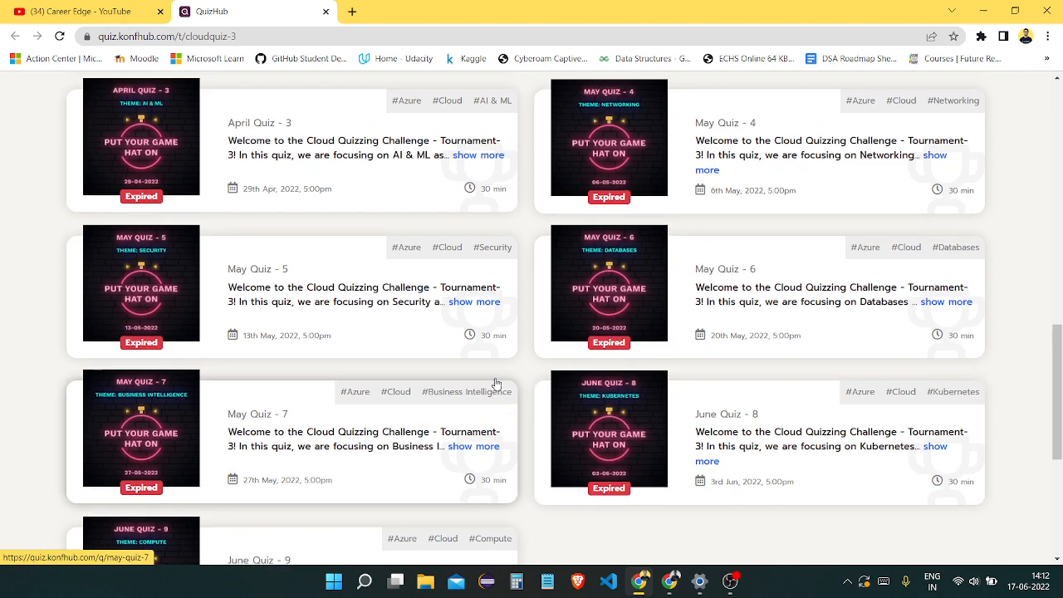
{"action": "scroll", "scroll_direction": "up", "scroll_amount": 3}
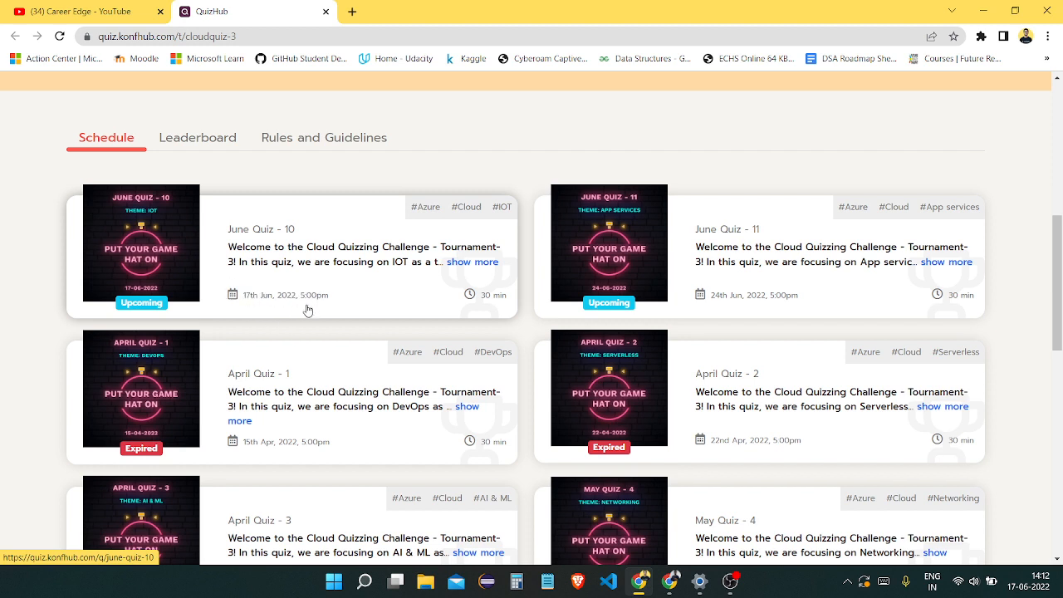
{"action": "mouse_move", "coordinate": [348, 293]}
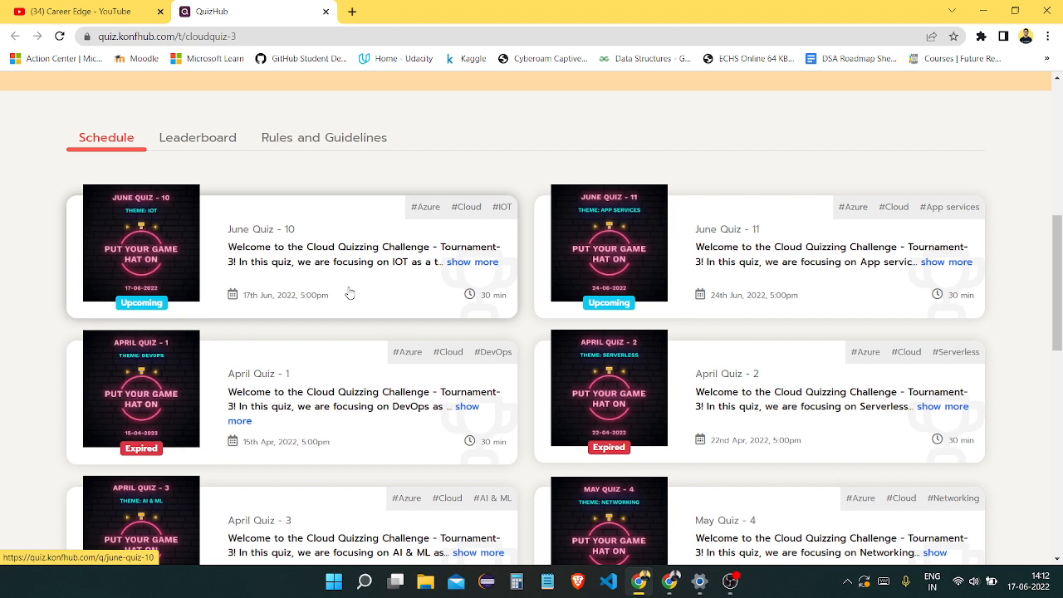
{"action": "mouse_move", "coordinate": [739, 302]}
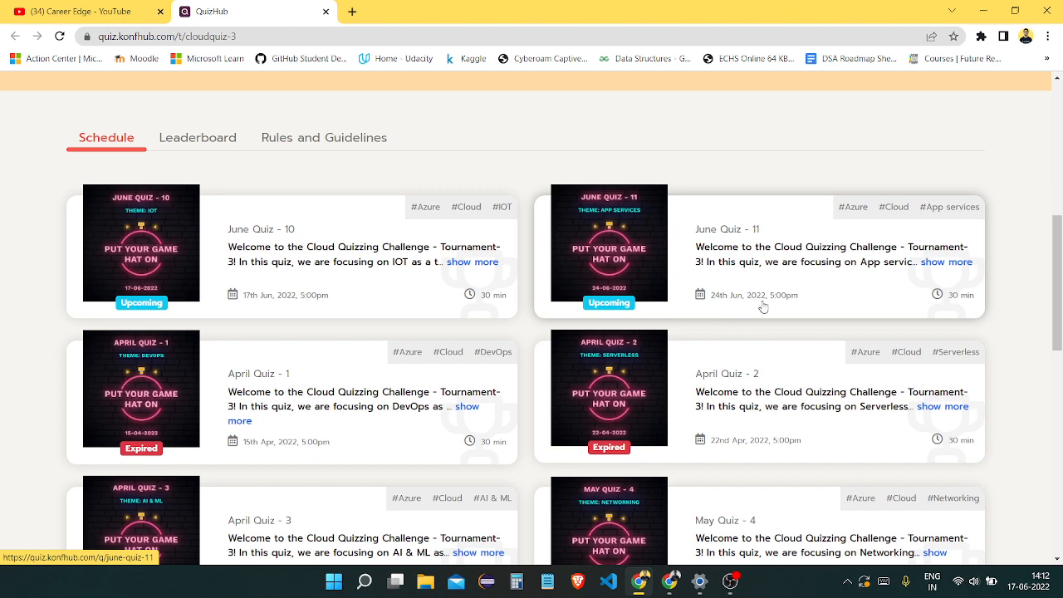
{"action": "scroll", "scroll_direction": "up", "scroll_amount": 3}
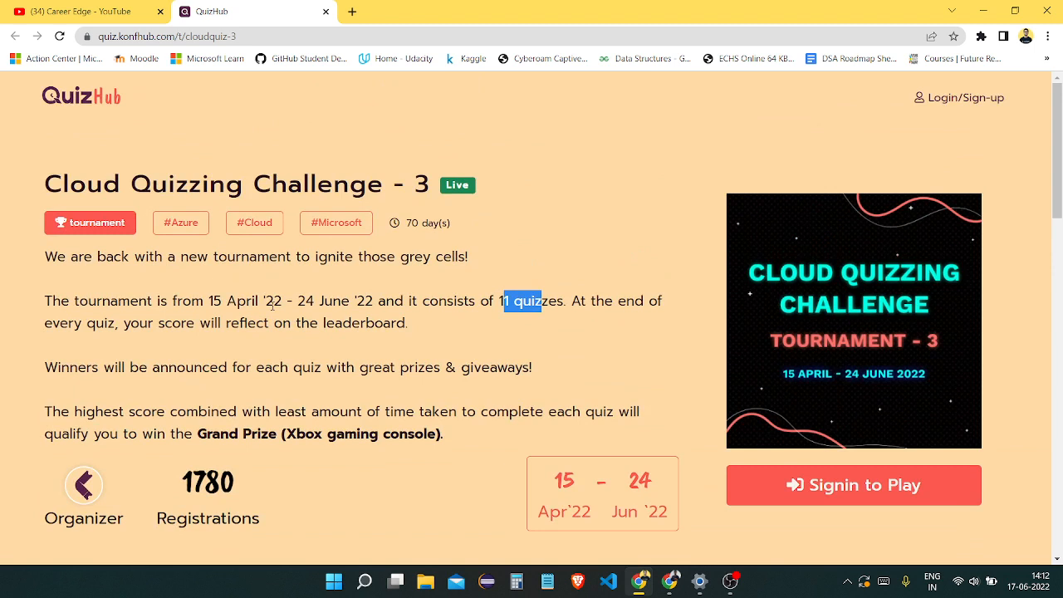
{"action": "mouse_move", "coordinate": [216, 373]}
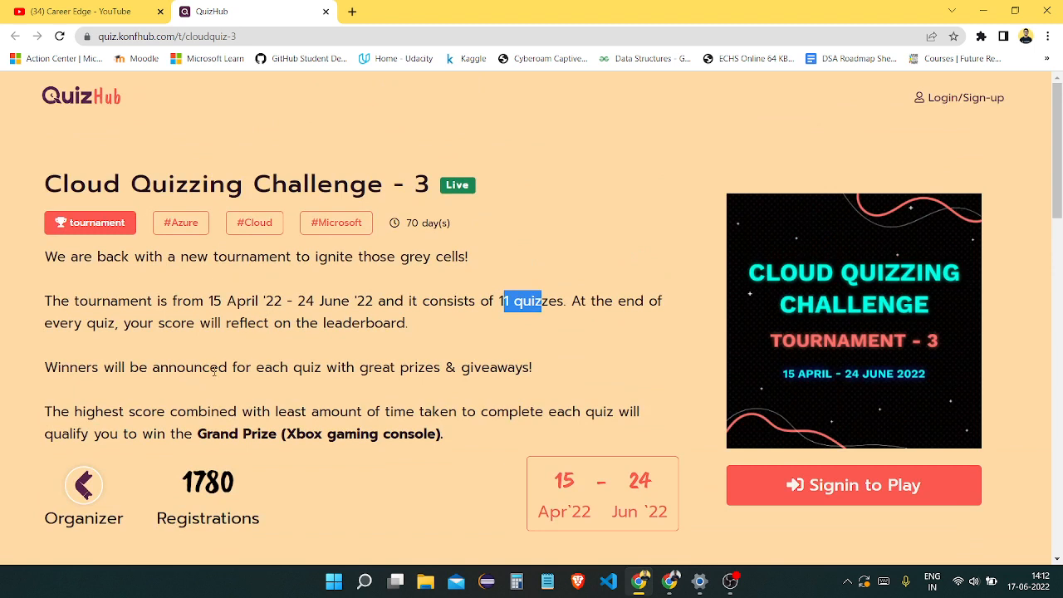
{"action": "left_click", "coordinate": [336, 391]}
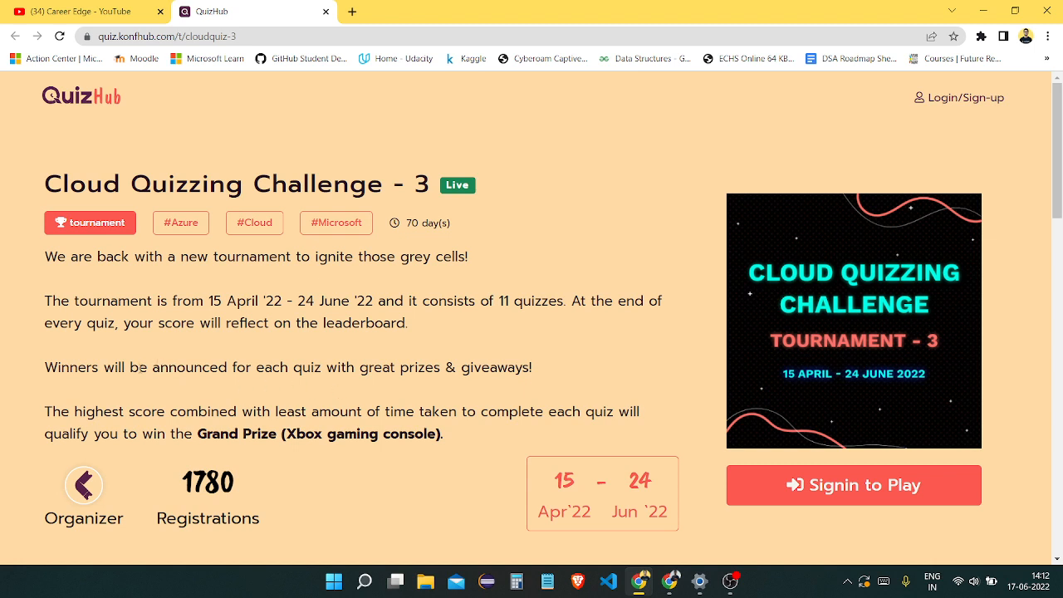
{"action": "double_click", "coordinate": [213, 433]}
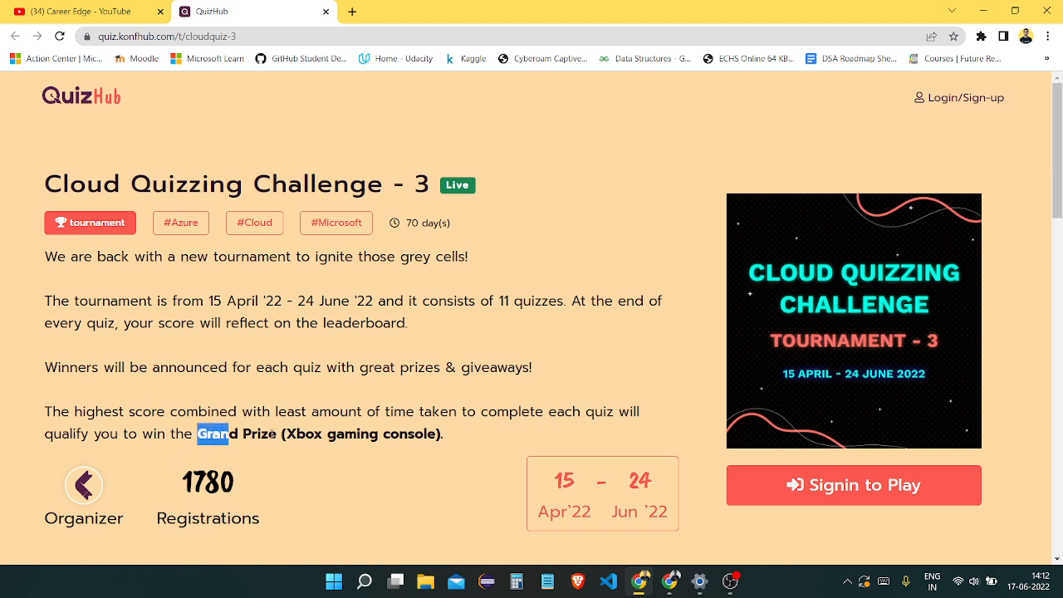
{"action": "left_click_drag", "start_coordinate": [198, 434], "coordinate": [443, 433]}
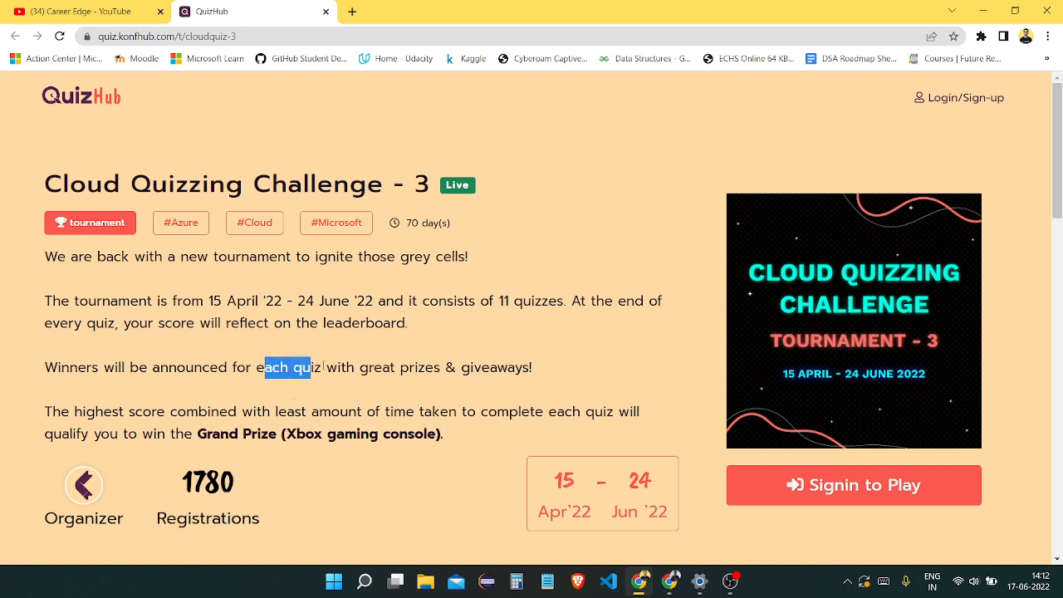
{"action": "left_click", "coordinate": [598, 372]}
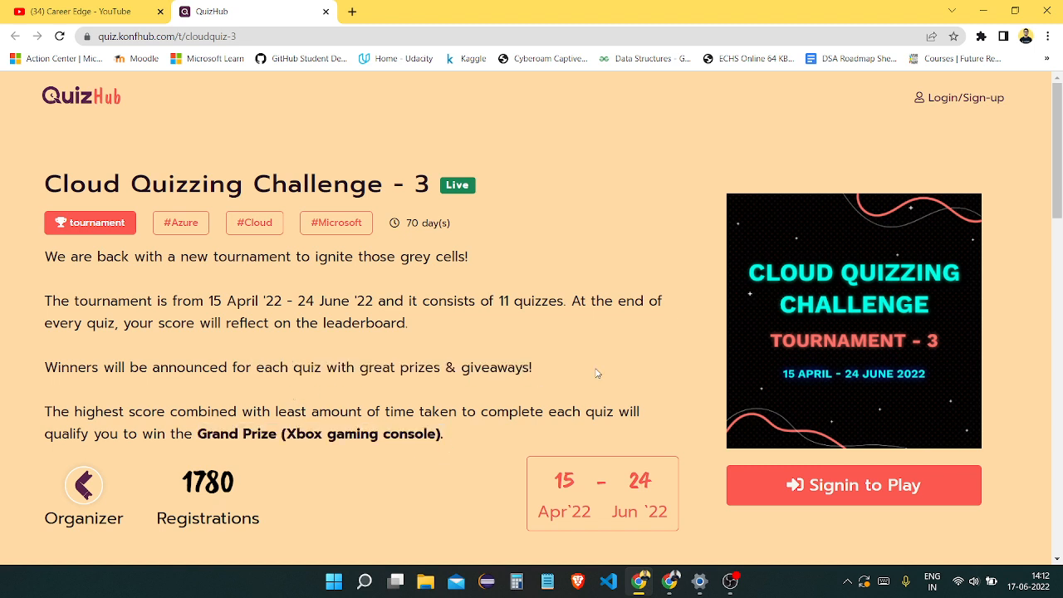
{"action": "mouse_move", "coordinate": [242, 451]}
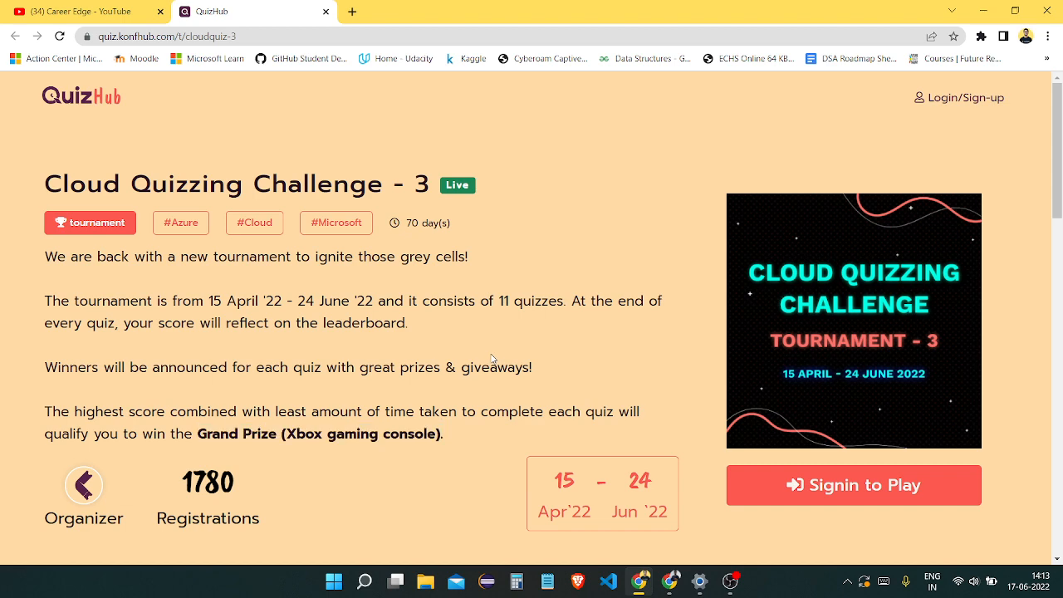
{"action": "scroll", "scroll_direction": "down", "scroll_amount": 3}
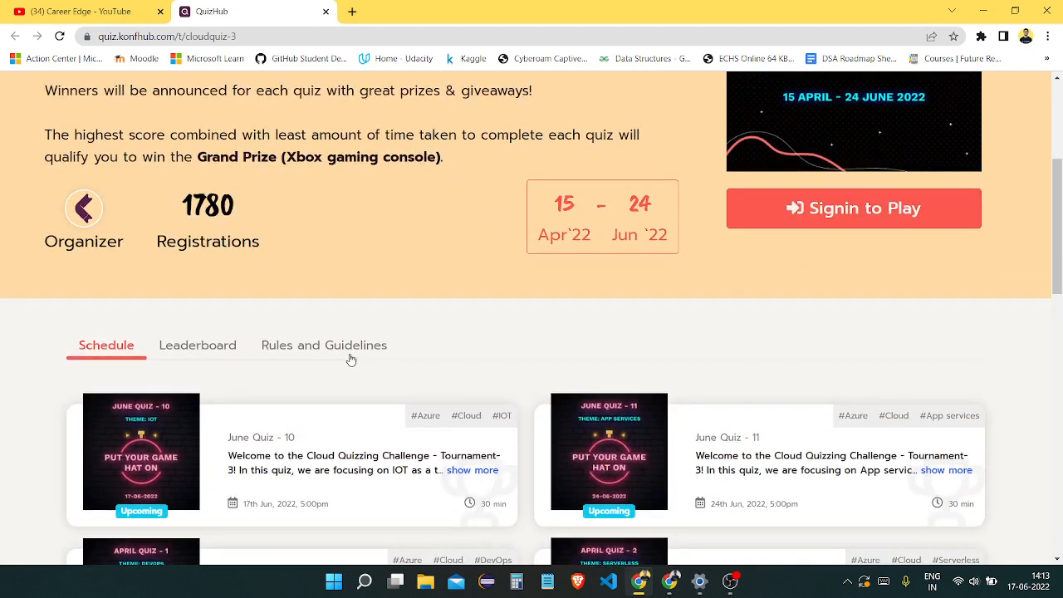
{"action": "scroll", "scroll_direction": "down", "scroll_amount": 3}
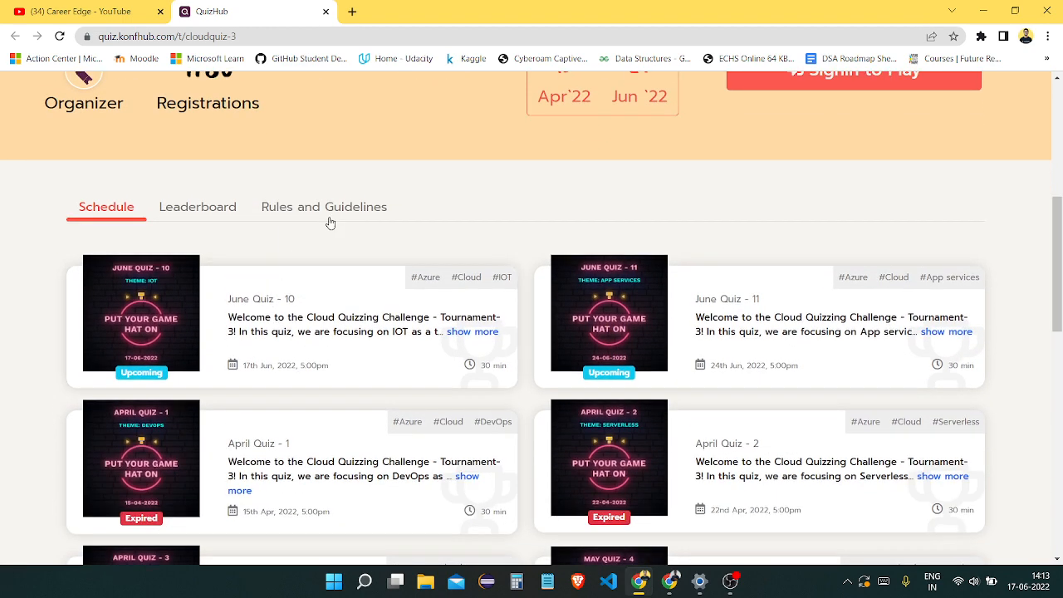
{"action": "left_click", "coordinate": [324, 206]}
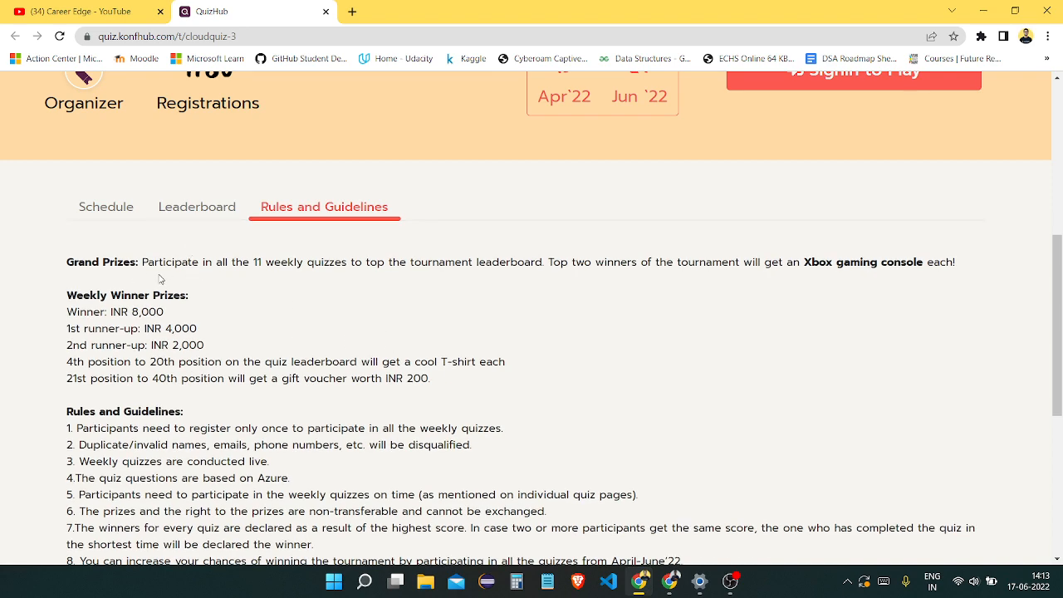
{"action": "scroll", "scroll_direction": "down", "scroll_amount": 3}
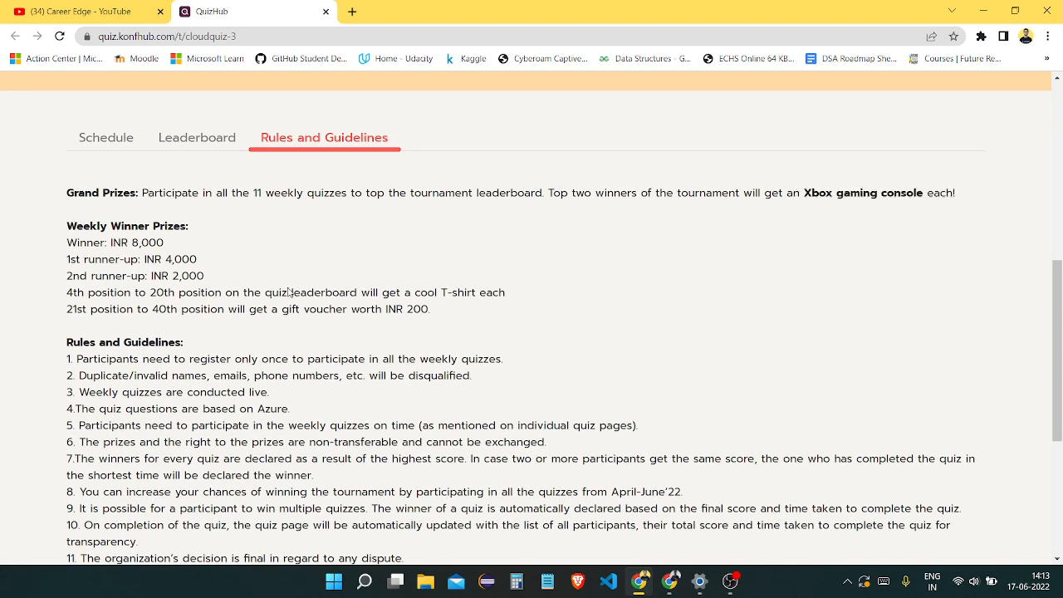
{"action": "double_click", "coordinate": [115, 241]}
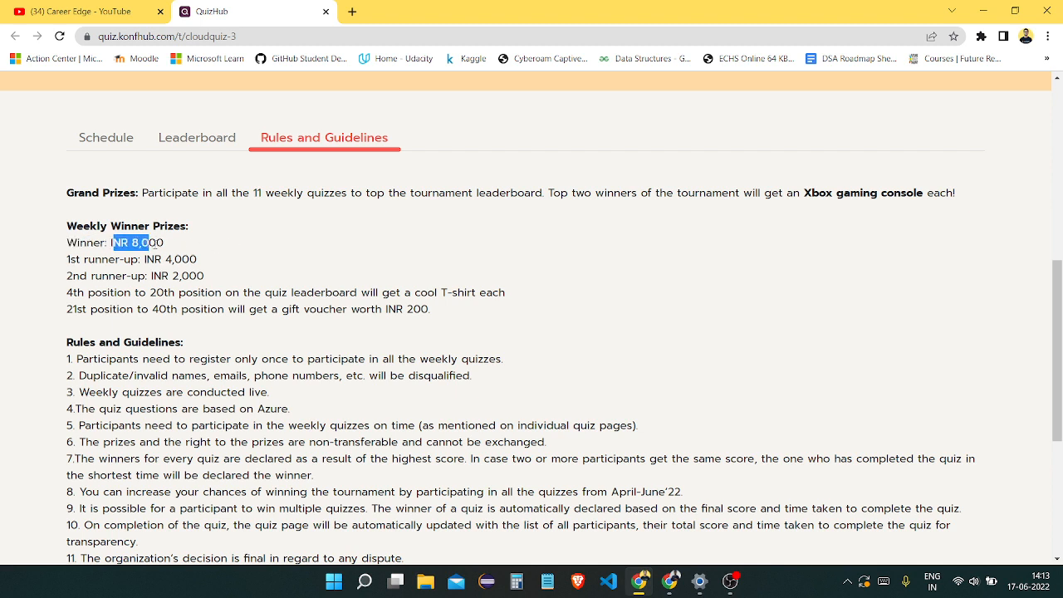
{"action": "double_click", "coordinate": [171, 259]}
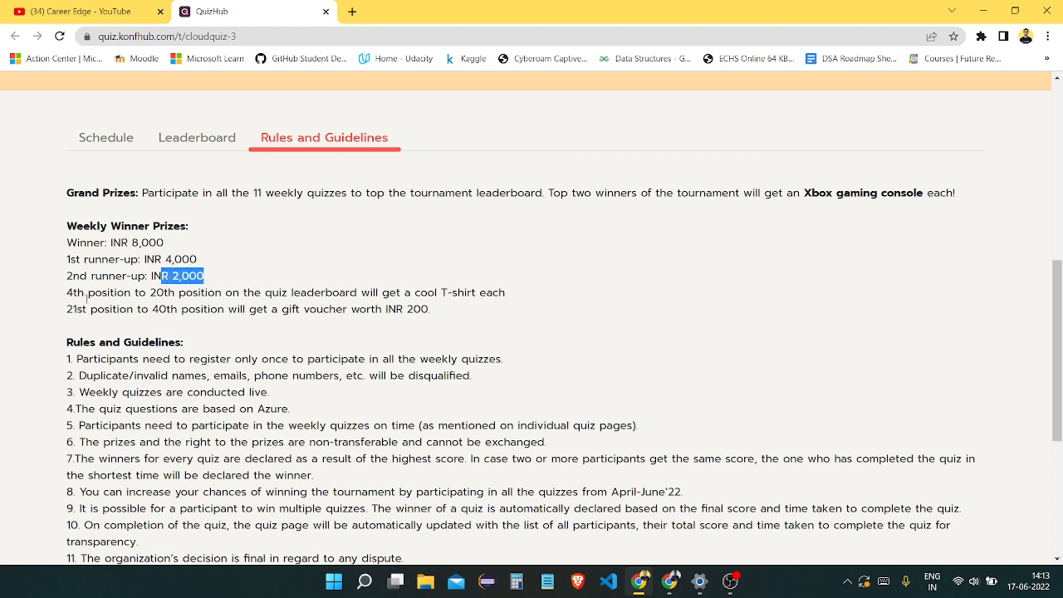
{"action": "left_click_drag", "start_coordinate": [68, 293], "coordinate": [390, 292]}
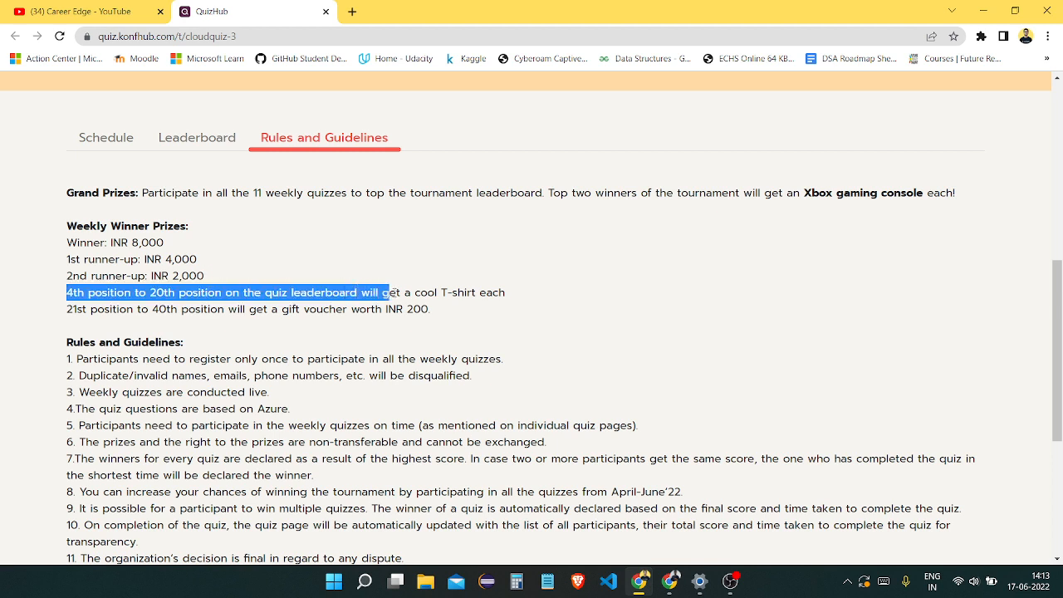
{"action": "left_click_drag", "start_coordinate": [386, 292], "coordinate": [476, 293]}
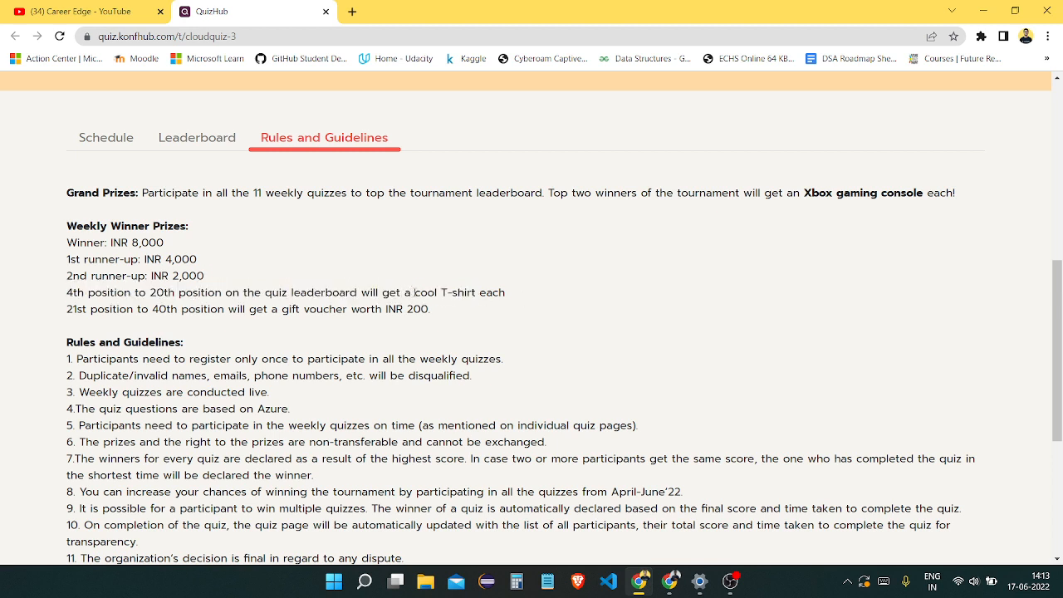
{"action": "left_click_drag", "start_coordinate": [416, 292], "coordinate": [505, 292]}
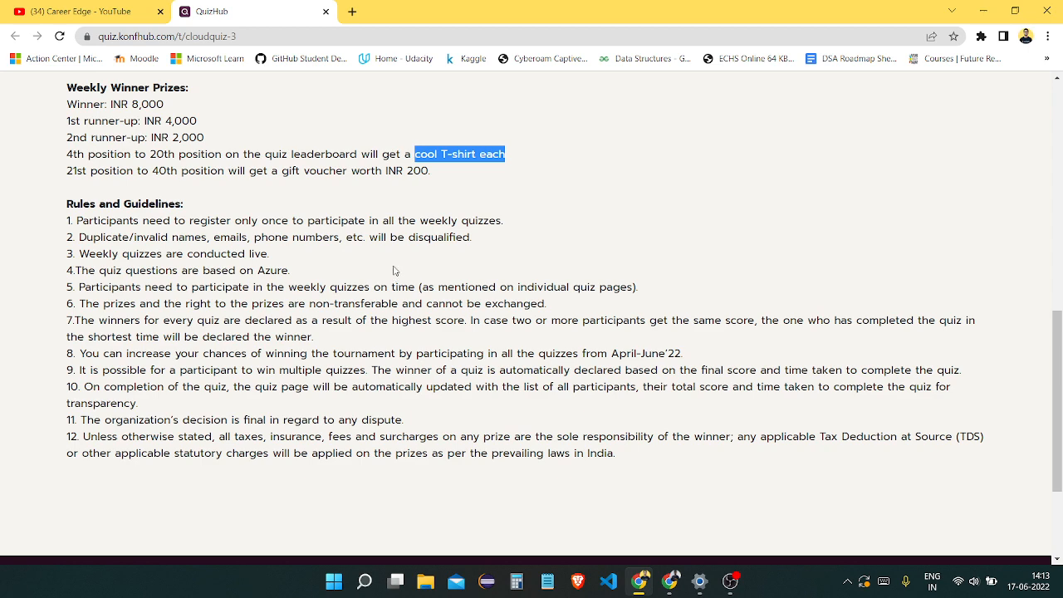
{"action": "scroll", "scroll_direction": "up", "scroll_amount": 3}
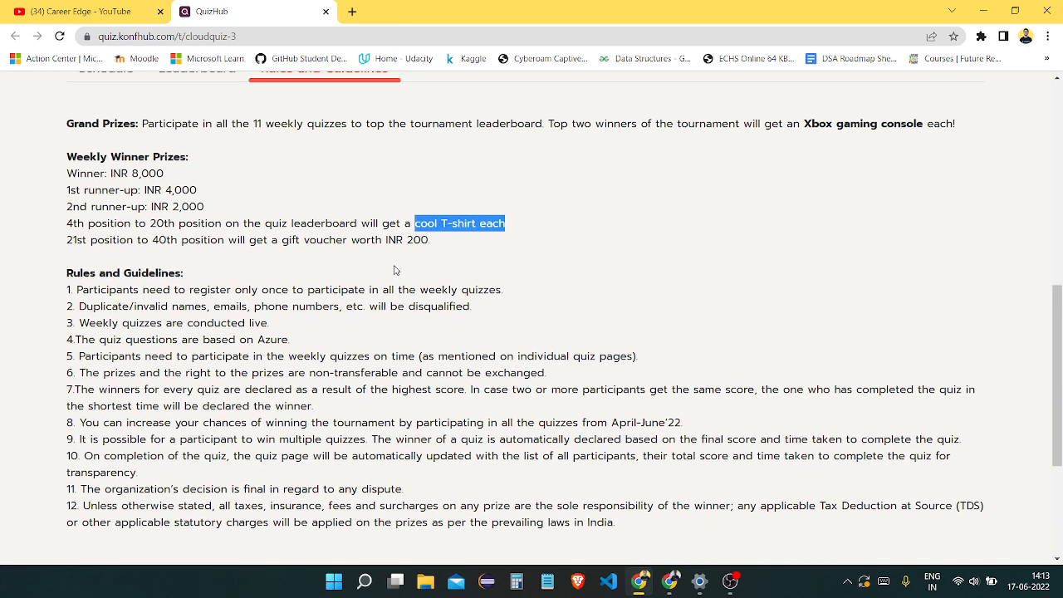
{"action": "left_click", "coordinate": [248, 263]}
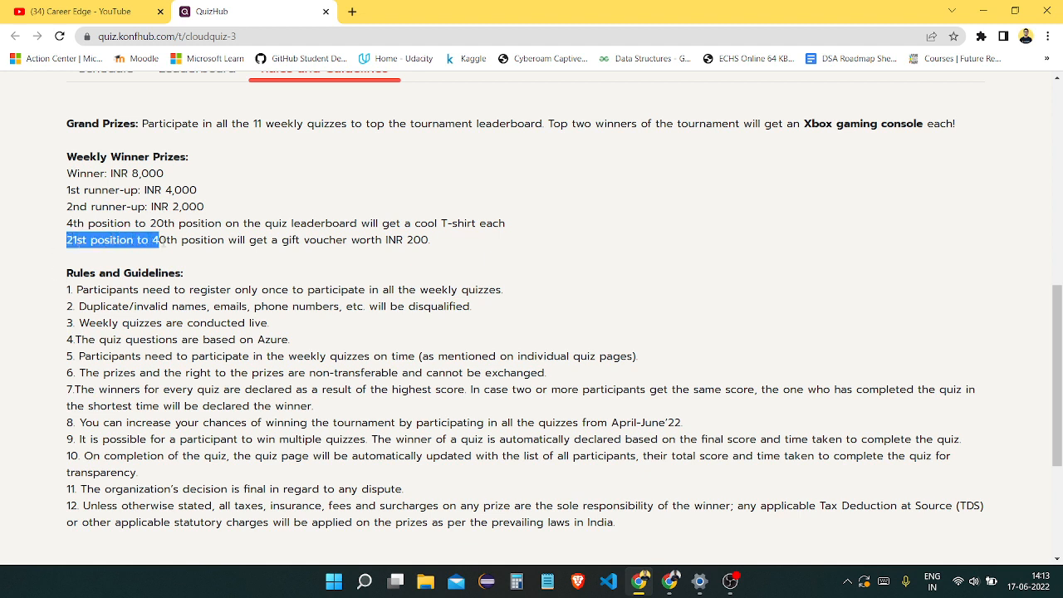
{"action": "left_click", "coordinate": [287, 240]}
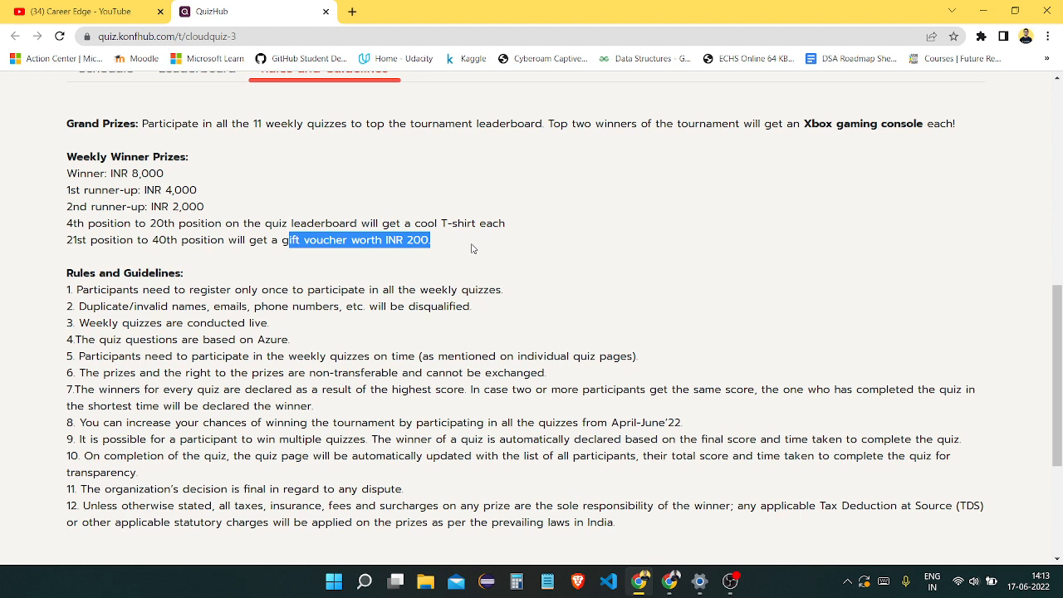
{"action": "mouse_move", "coordinate": [643, 270]}
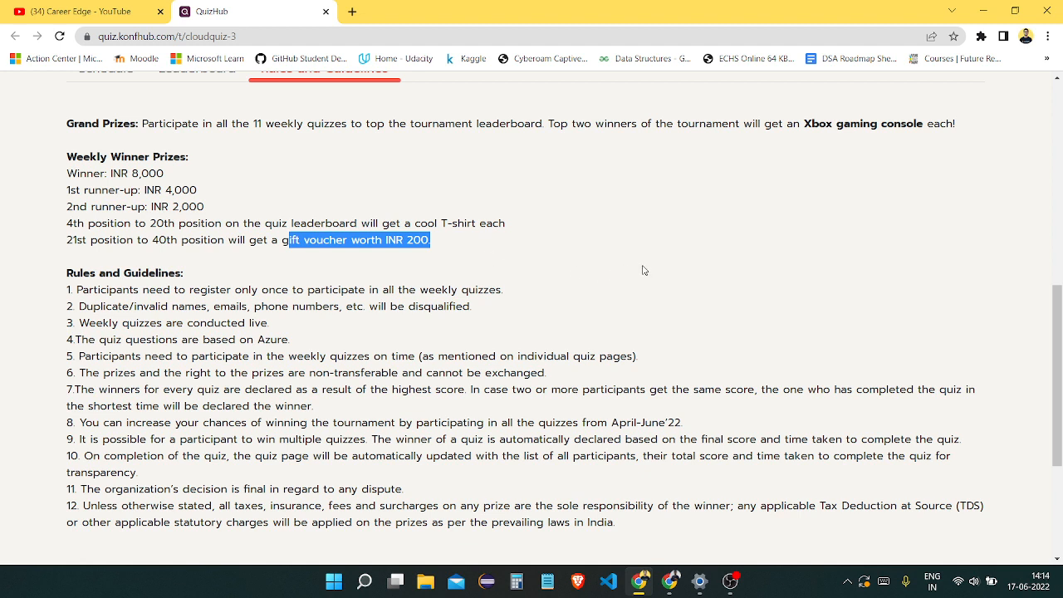
{"action": "left_click", "coordinate": [47, 181]}
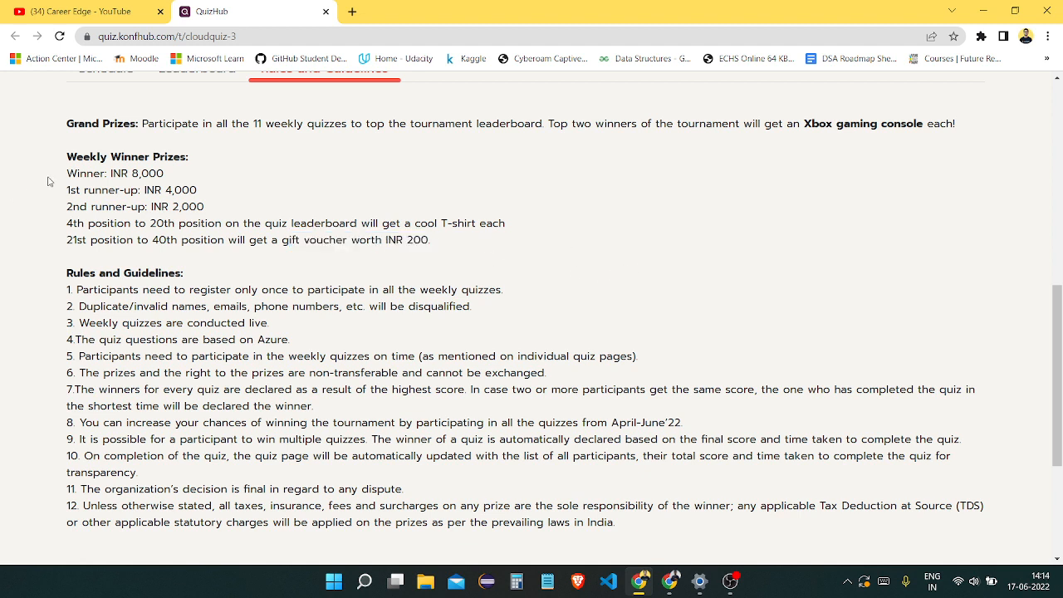
{"action": "mouse_move", "coordinate": [546, 264]}
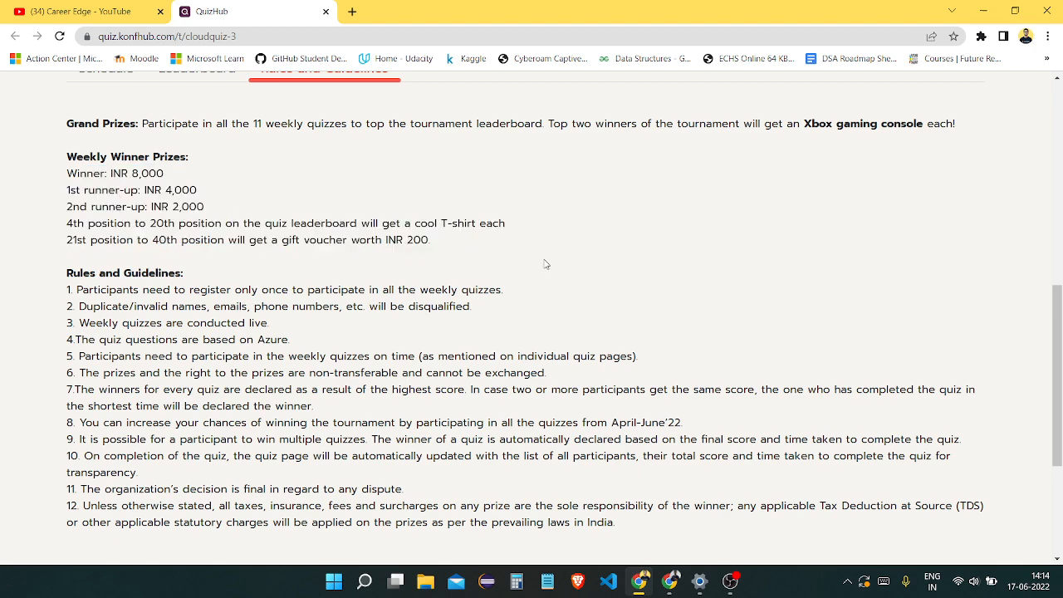
{"action": "scroll", "scroll_direction": "down", "scroll_amount": 3}
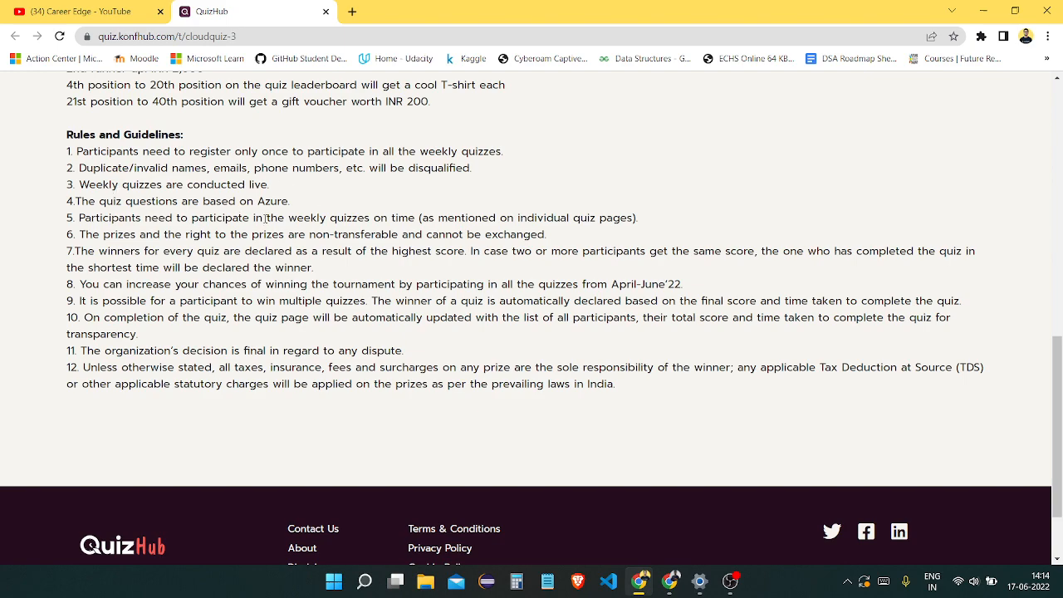
View the leaderboard (1781 participants, Shivappa leading with 102), then the Schedule tab.
{"action": "scroll", "scroll_direction": "down", "scroll_amount": 3}
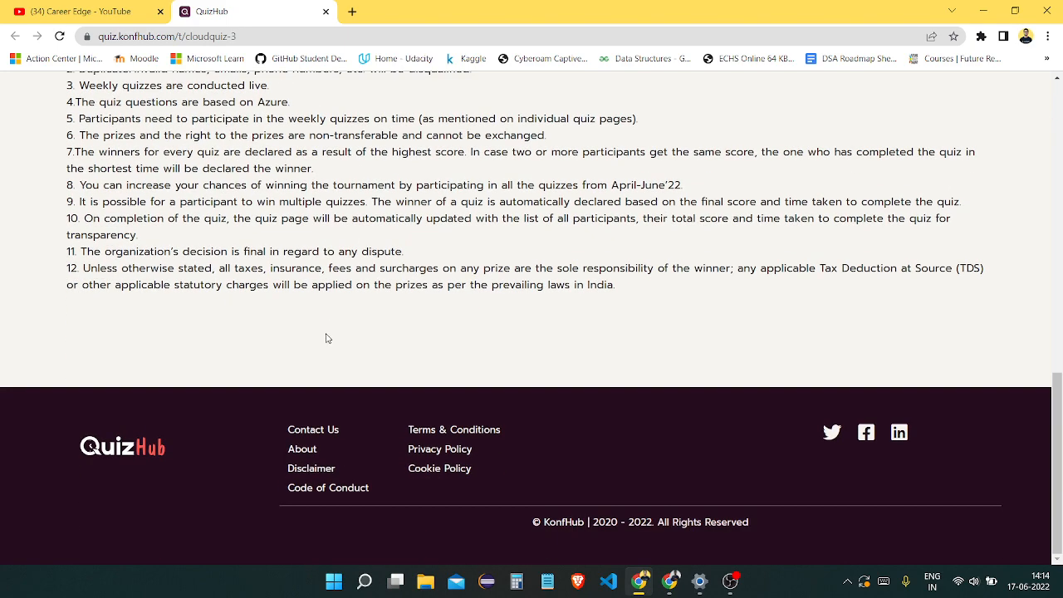
{"action": "scroll", "scroll_direction": "up", "scroll_amount": 3}
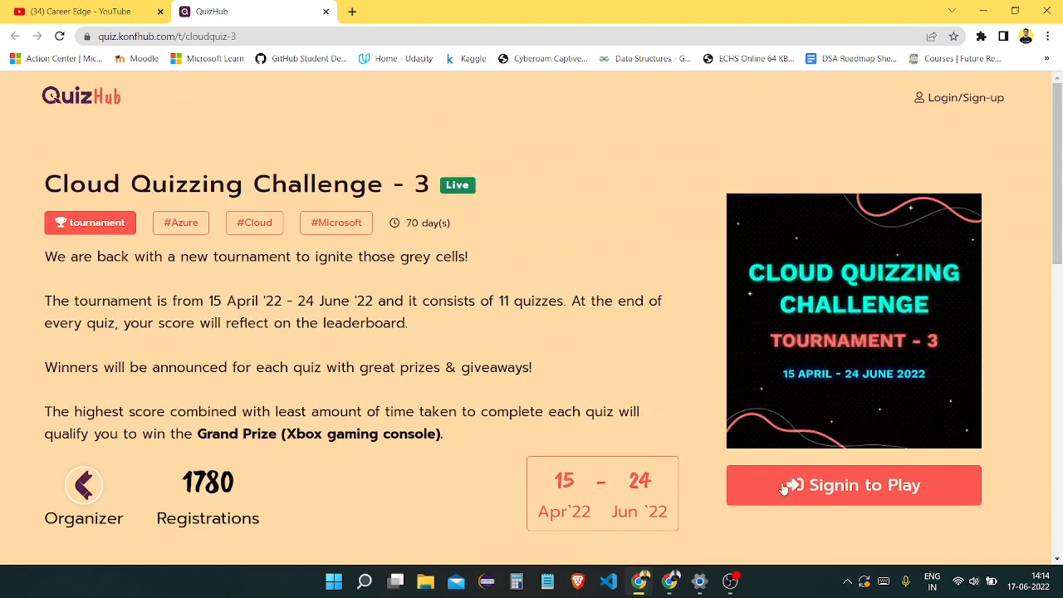
{"action": "scroll", "scroll_direction": "down", "scroll_amount": 3}
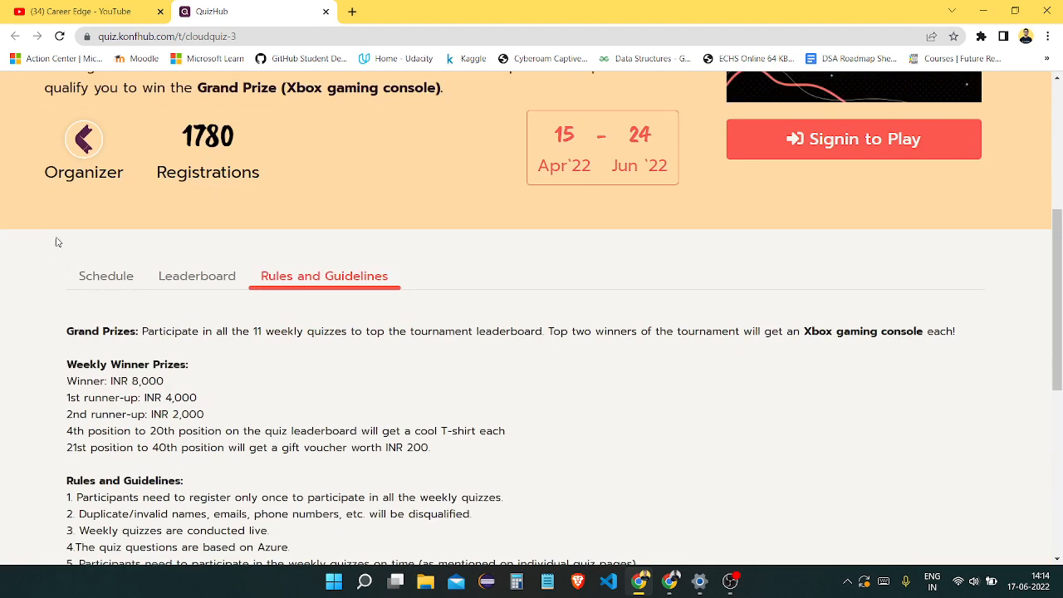
{"action": "left_click", "coordinate": [196, 276]}
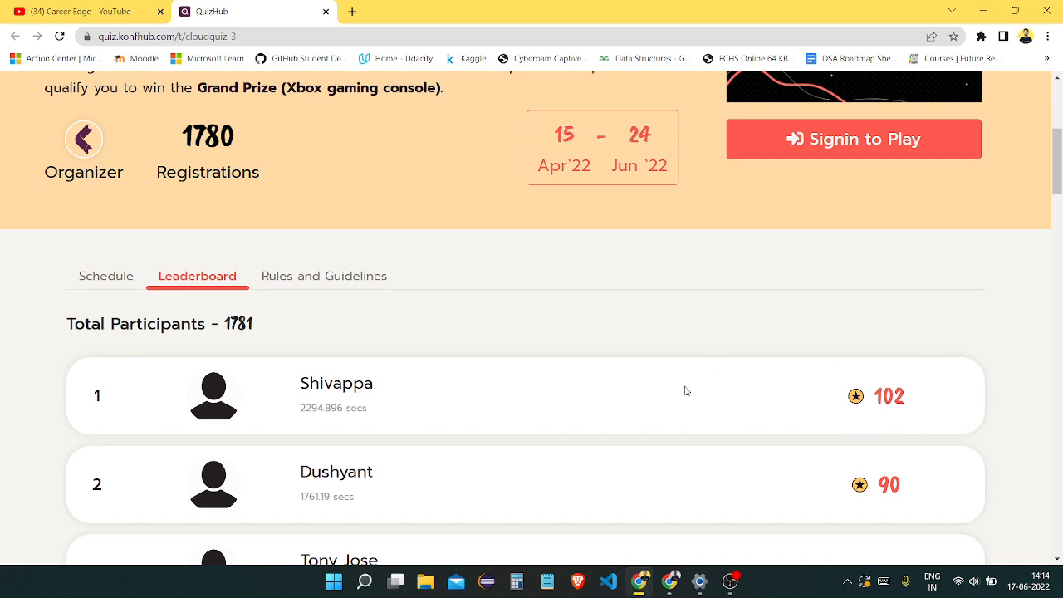
{"action": "mouse_move", "coordinate": [859, 398]}
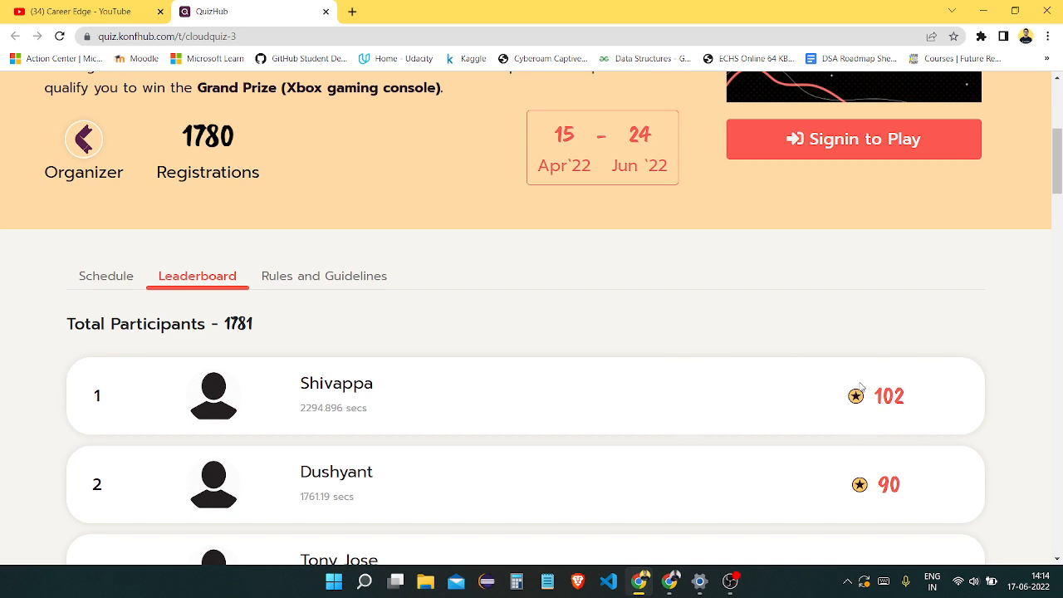
{"action": "mouse_move", "coordinate": [586, 358]}
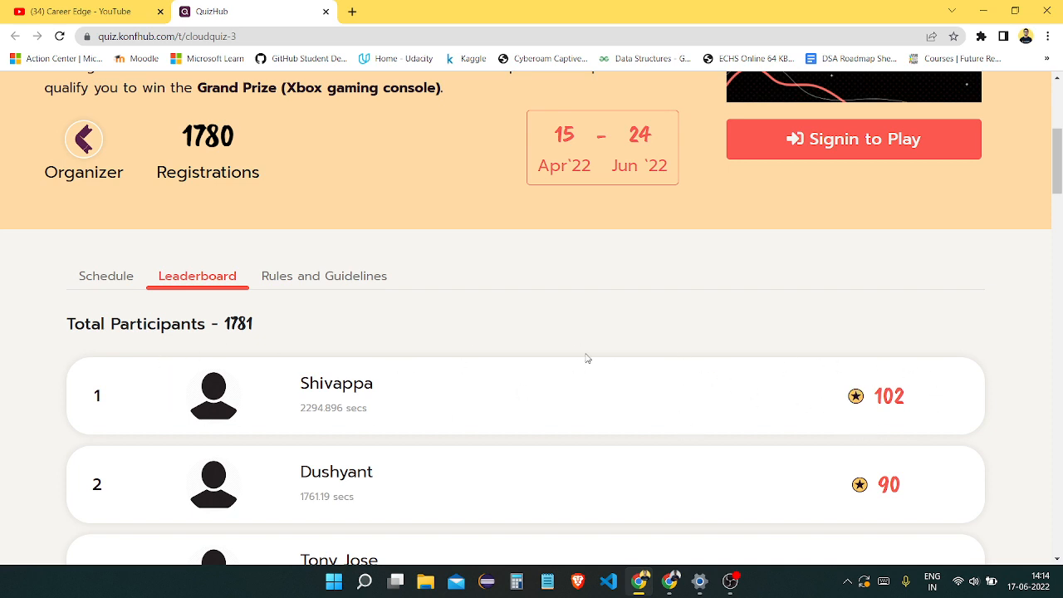
{"action": "mouse_move", "coordinate": [592, 321]}
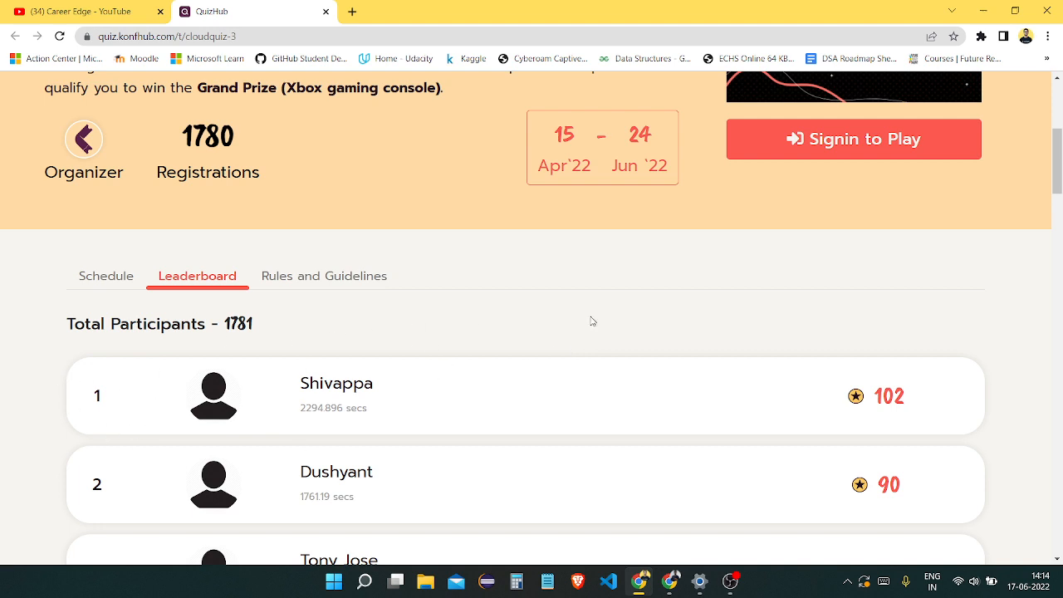
{"action": "mouse_move", "coordinate": [359, 304]}
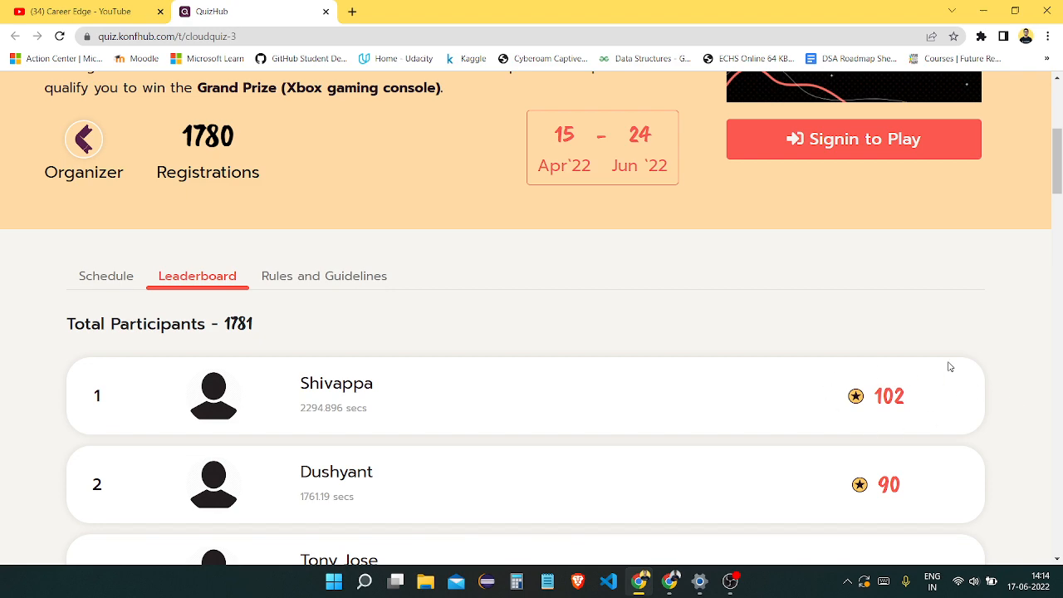
{"action": "left_click", "coordinate": [106, 275]}
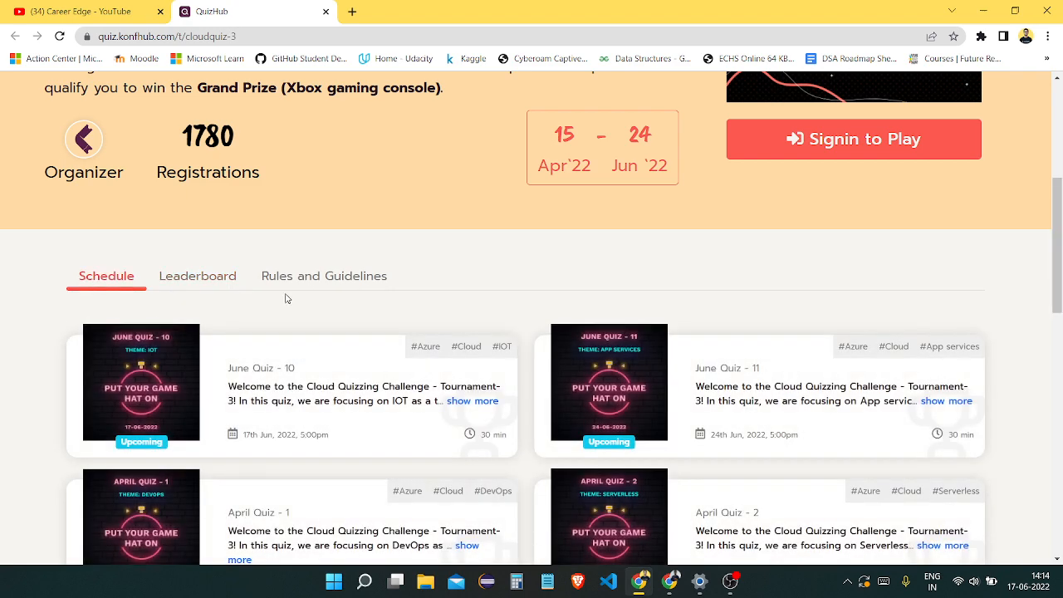
{"action": "scroll", "scroll_direction": "up", "scroll_amount": 3}
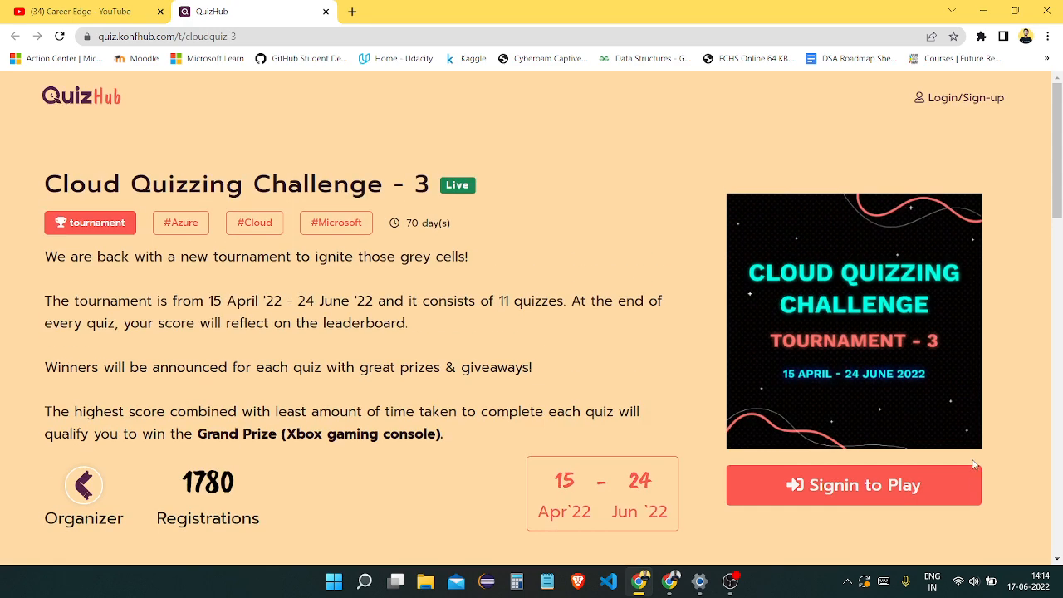
Look over the sign-in and Create Your Account forms, then return to the tournament.
{"action": "left_click", "coordinate": [854, 484]}
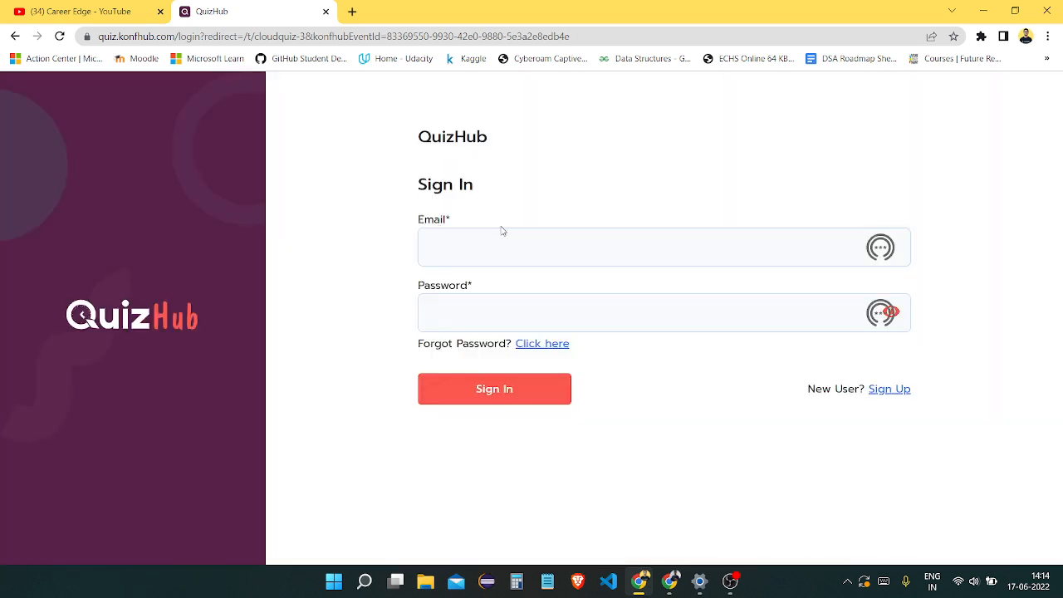
{"action": "left_click", "coordinate": [586, 247]}
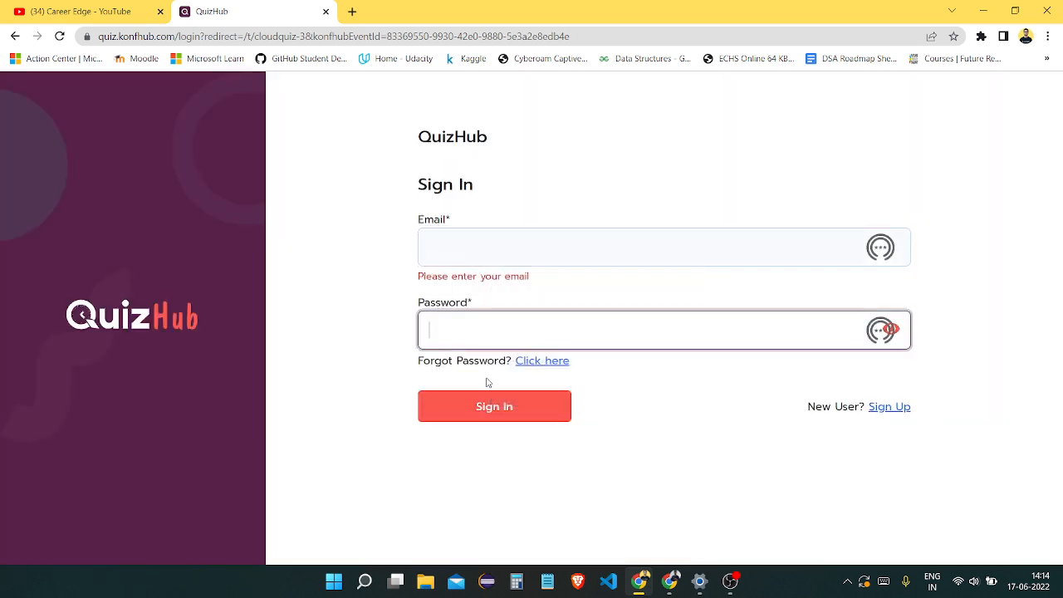
{"action": "left_click", "coordinate": [494, 407]}
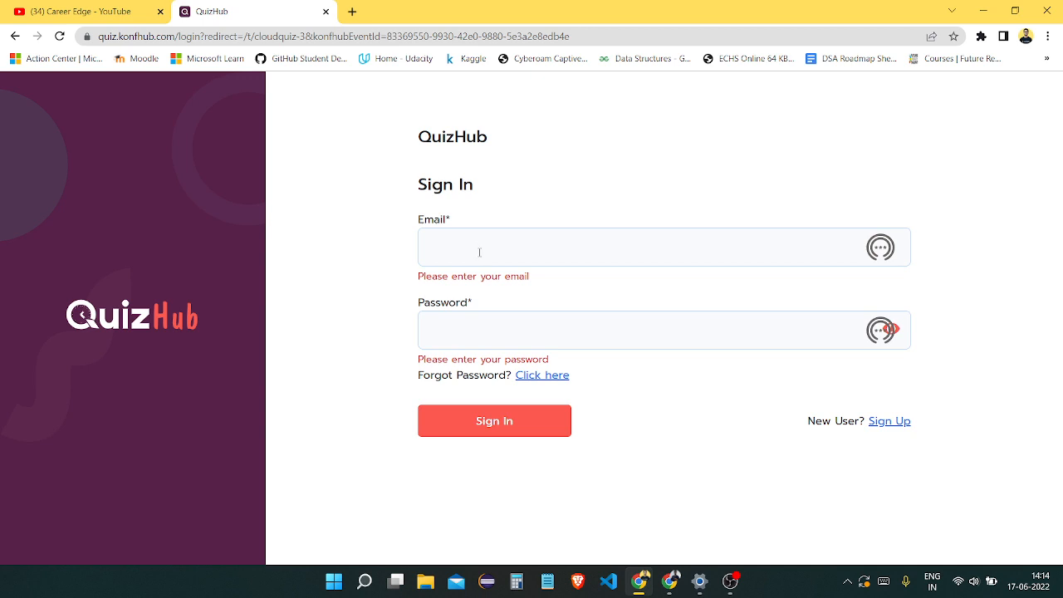
{"action": "left_click", "coordinate": [889, 420]}
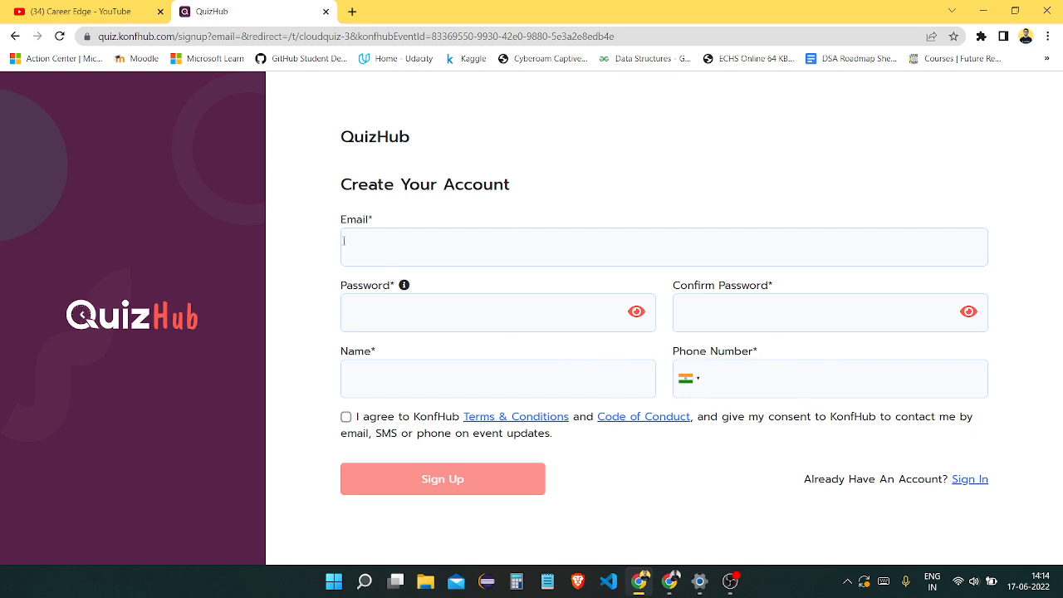
{"action": "left_click", "coordinate": [971, 479]}
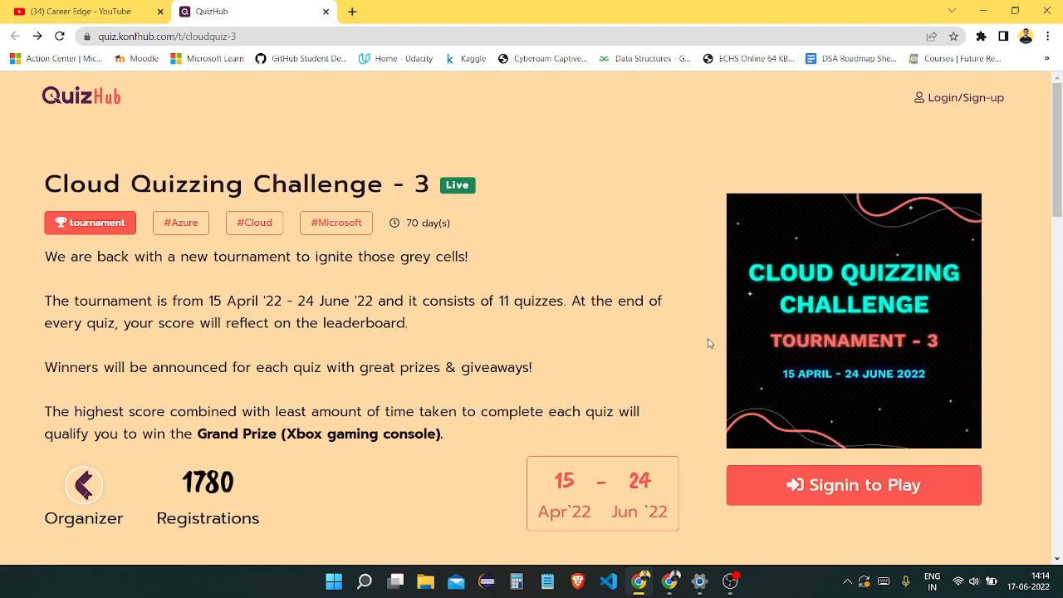
Review June Quiz - 10, highlighting the cool t-shirts prize mention and scrolling its details.
{"action": "scroll", "scroll_direction": "down", "scroll_amount": 3}
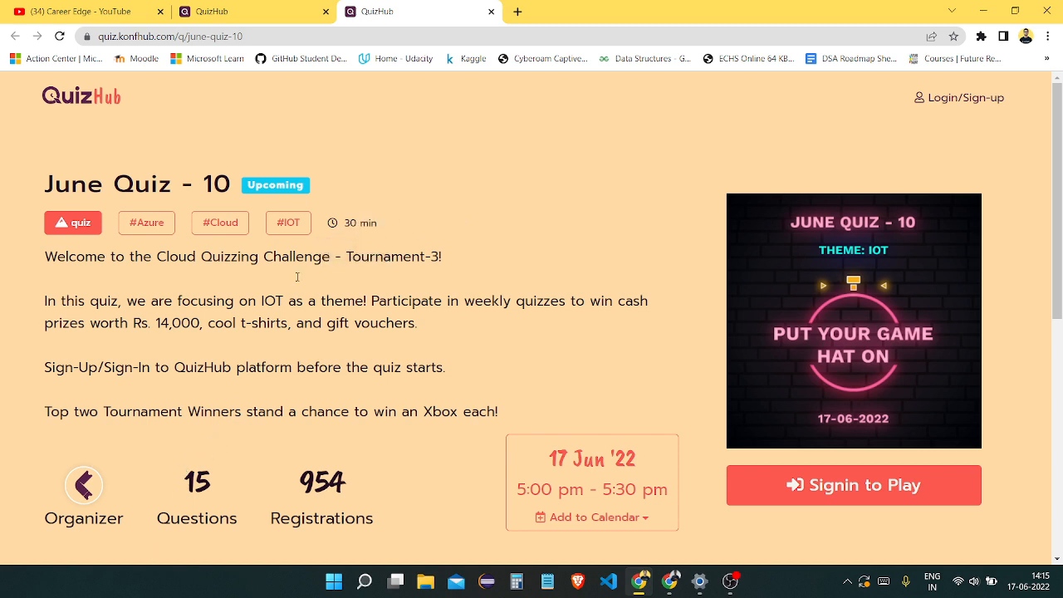
{"action": "left_click_drag", "start_coordinate": [120, 323], "coordinate": [210, 323]}
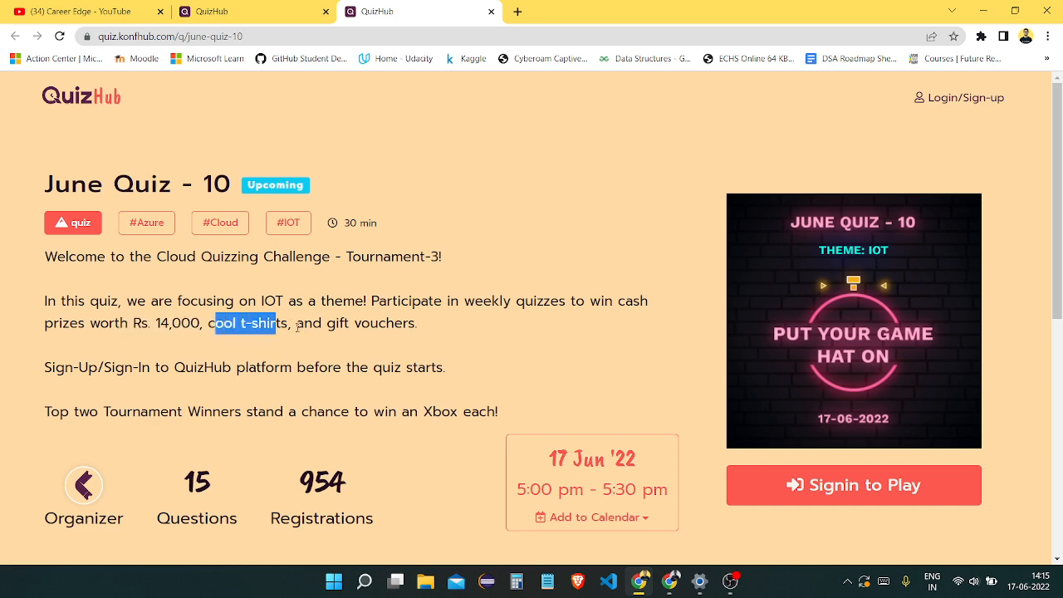
{"action": "left_click", "coordinate": [504, 344]}
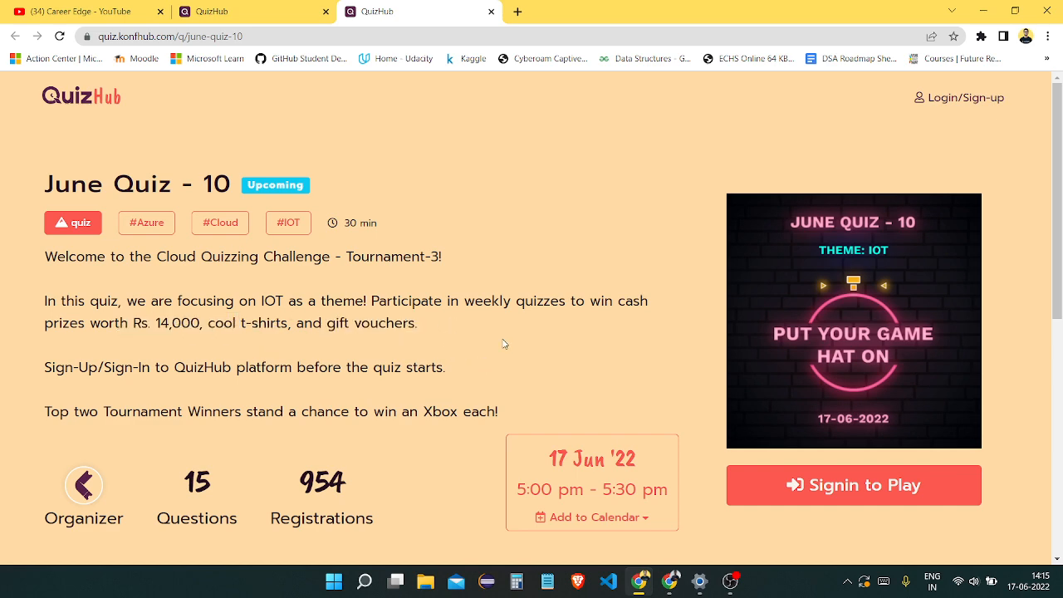
{"action": "scroll", "scroll_direction": "down", "scroll_amount": 3}
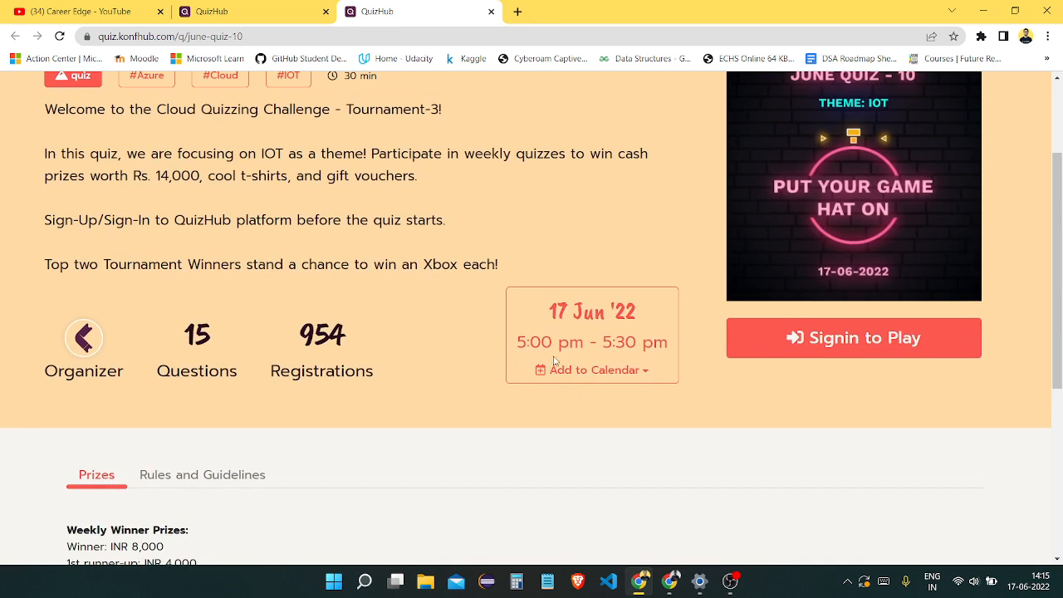
{"action": "mouse_move", "coordinate": [694, 354]}
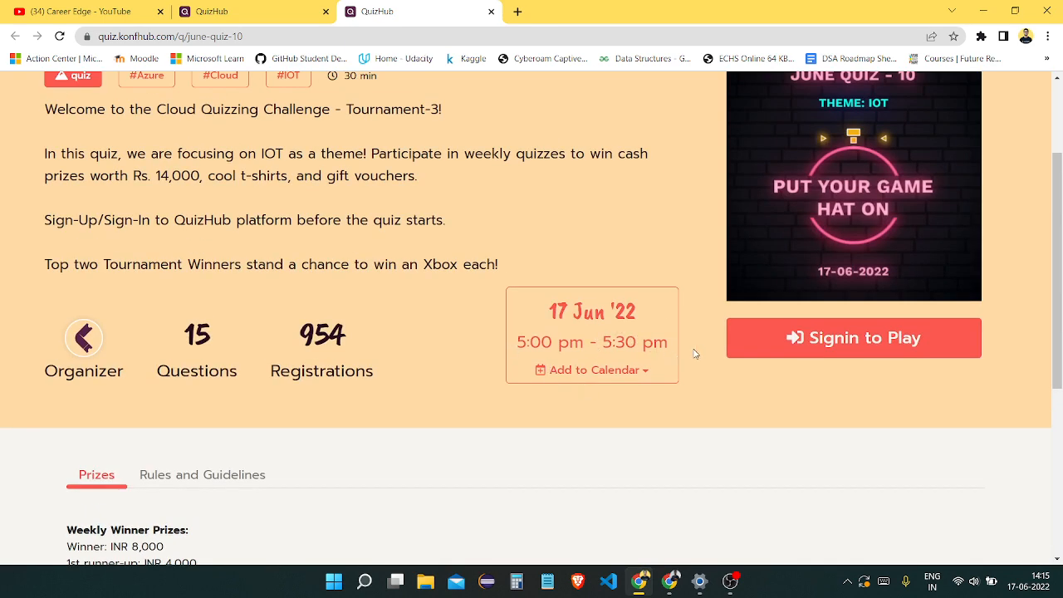
{"action": "mouse_move", "coordinate": [711, 377]}
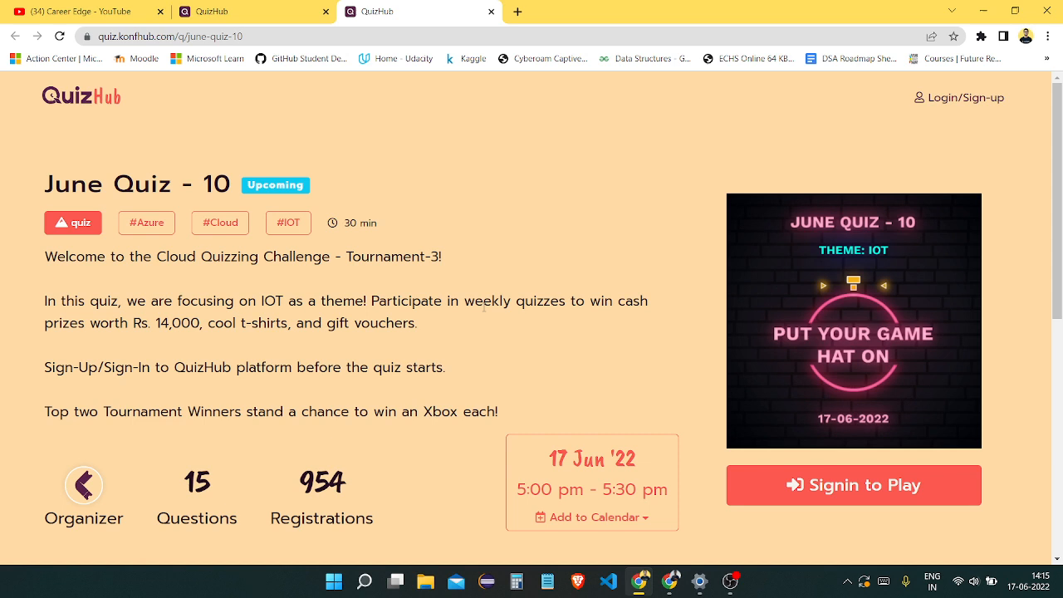
{"action": "mouse_move", "coordinate": [41, 257]}
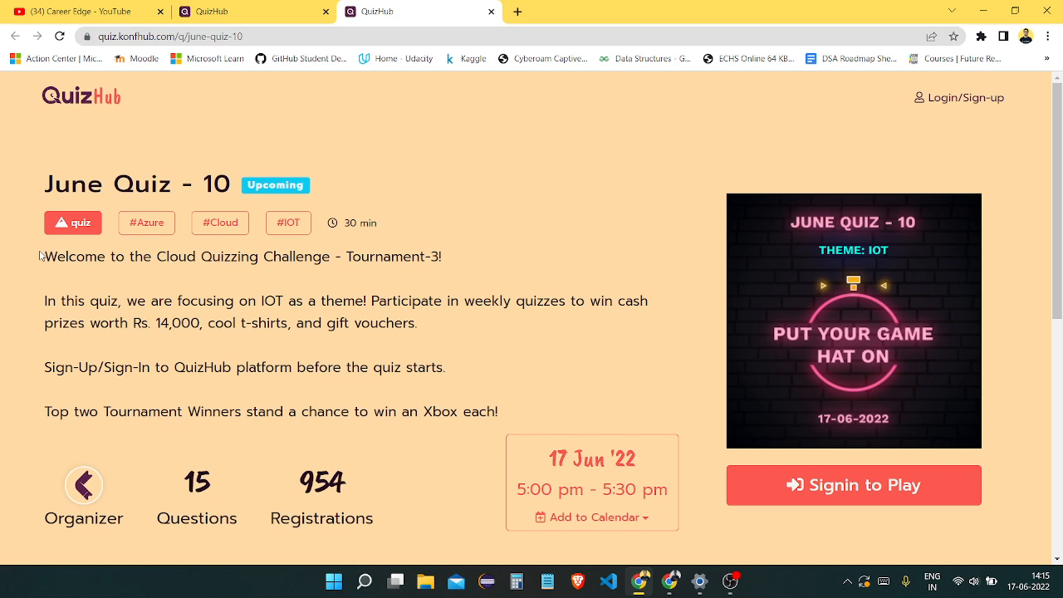
{"action": "mouse_move", "coordinate": [47, 252]}
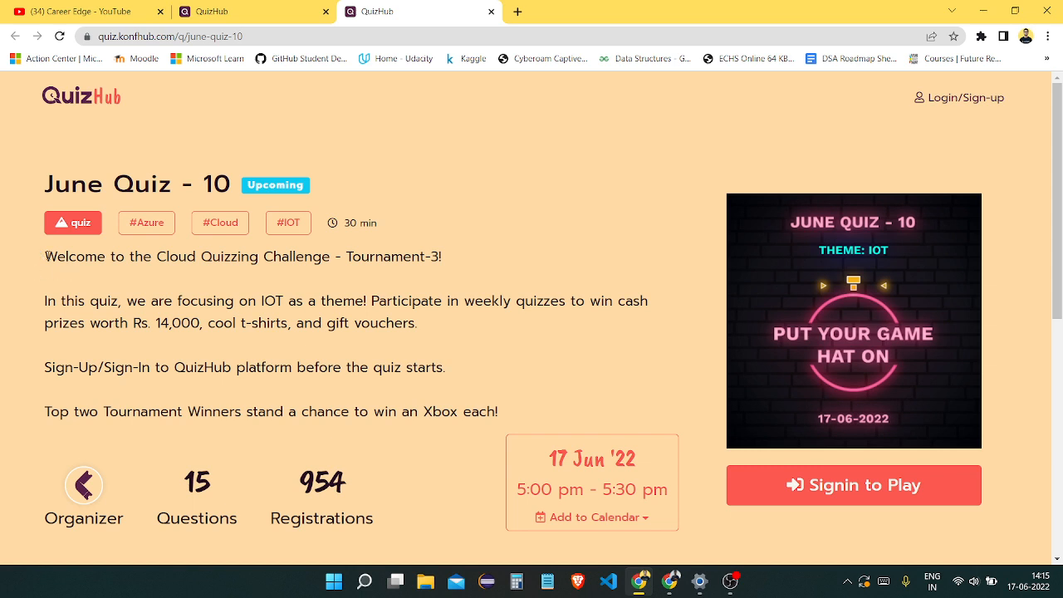
{"action": "left_click_drag", "start_coordinate": [45, 256], "coordinate": [402, 256]}
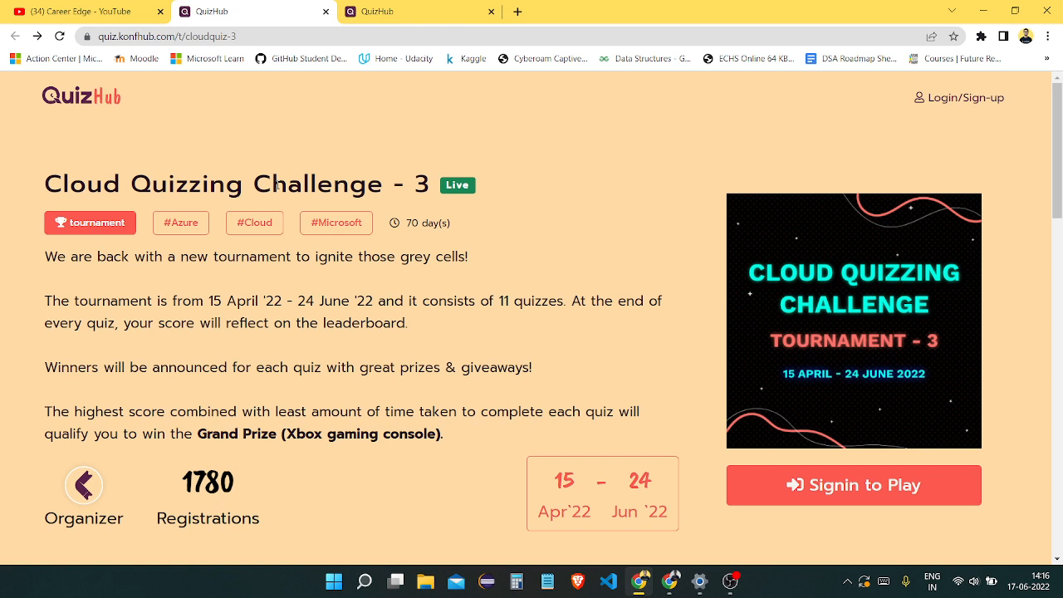
{"action": "mouse_move", "coordinate": [399, 287]}
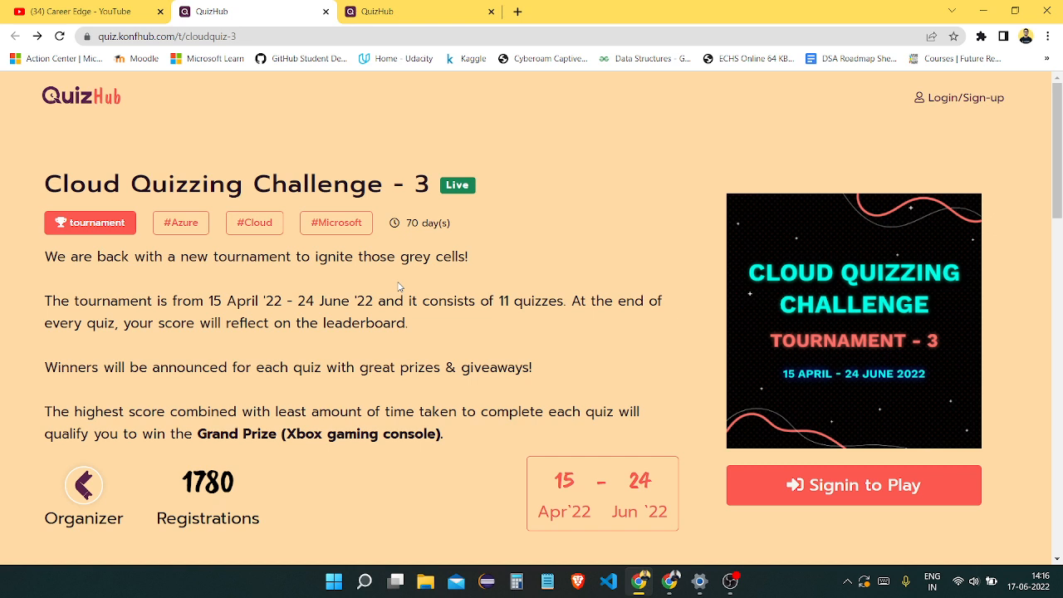
{"action": "mouse_move", "coordinate": [311, 146]}
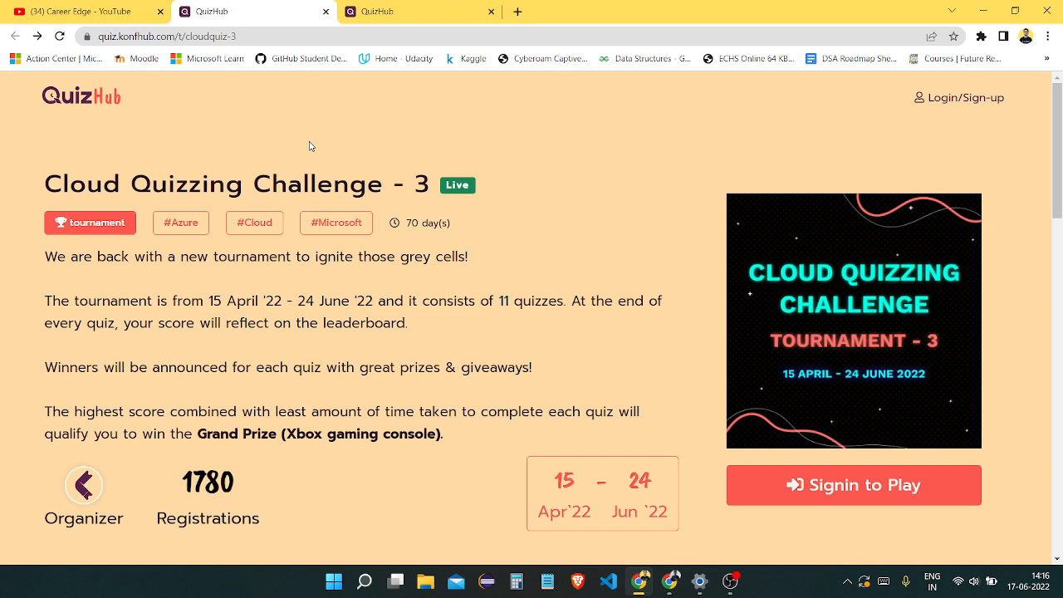
{"action": "mouse_move", "coordinate": [334, 340]}
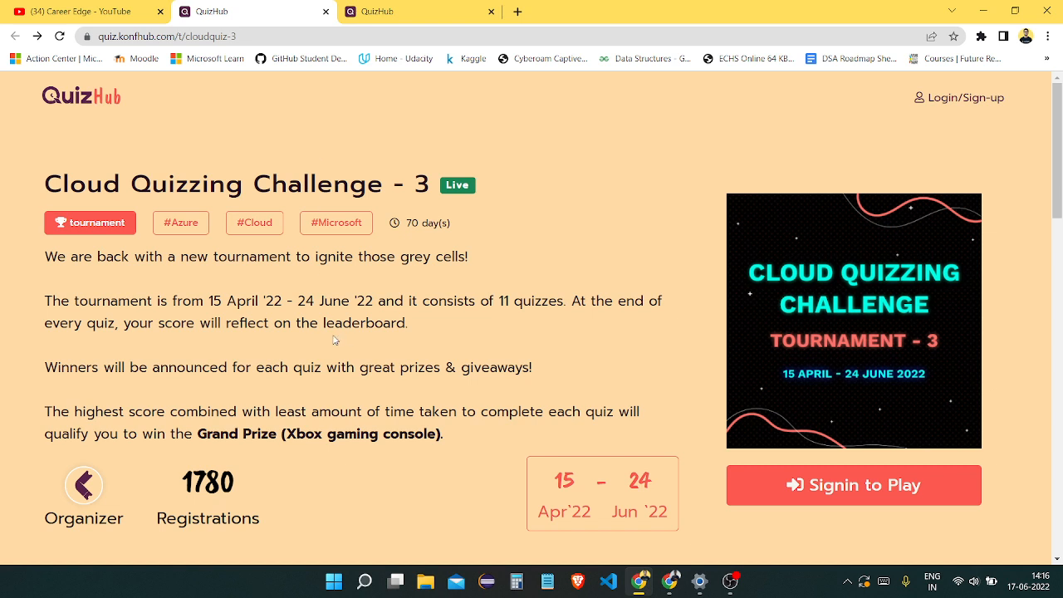
{"action": "mouse_move", "coordinate": [345, 341]}
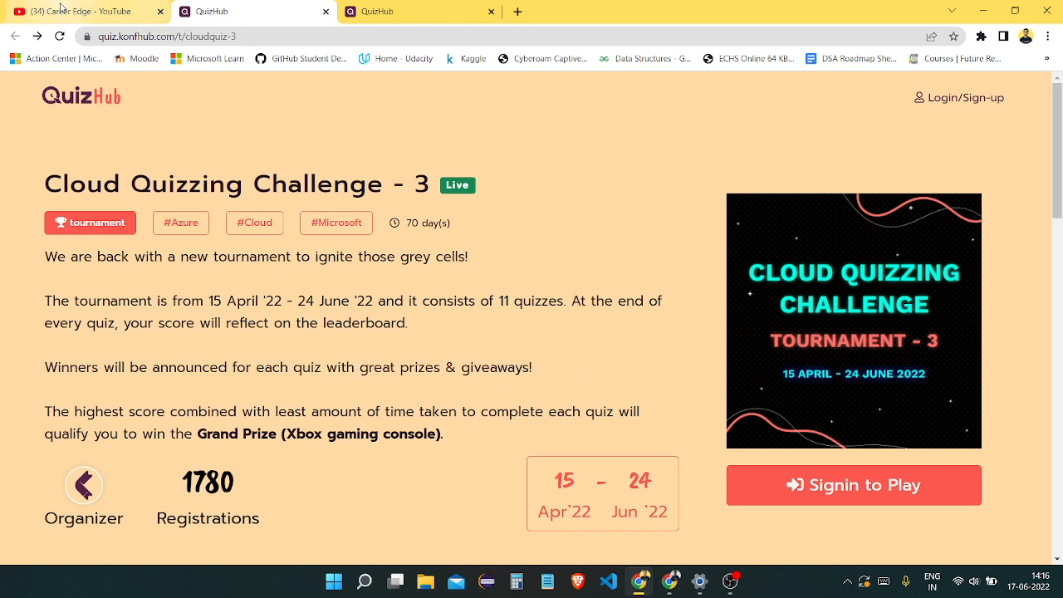
{"action": "mouse_move", "coordinate": [66, 11]}
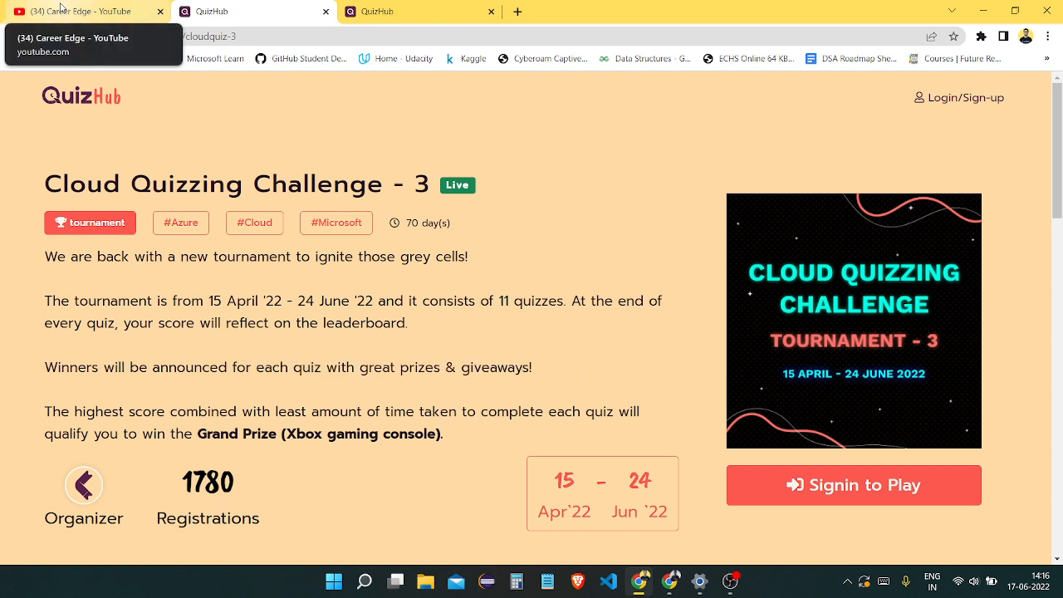
View Career Edge's uploaded videos, then scroll its home page to the FREE SWAGS row.
{"action": "left_click", "coordinate": [79, 11]}
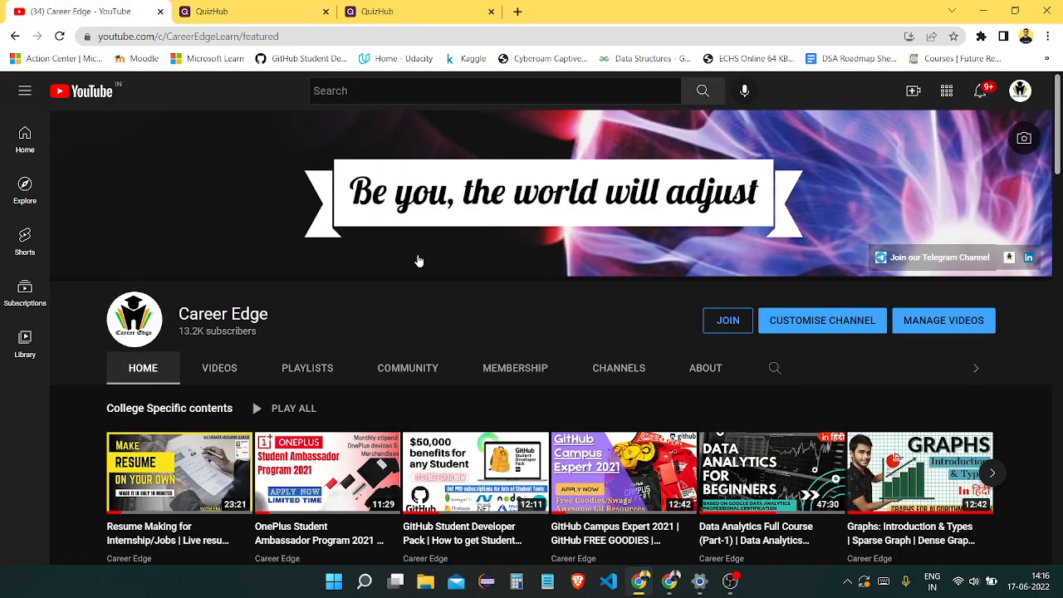
{"action": "mouse_move", "coordinate": [448, 295]}
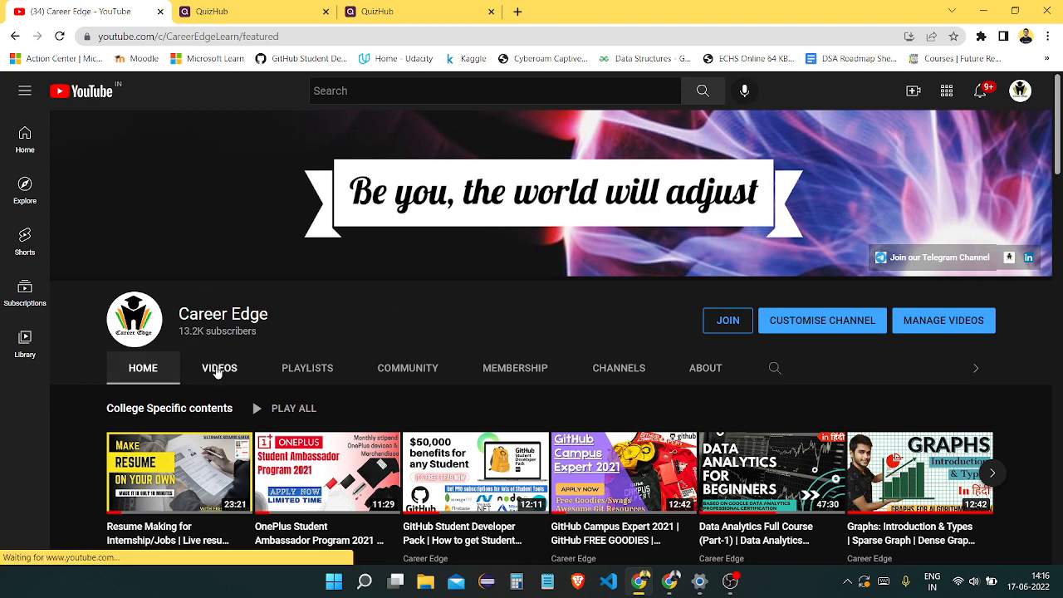
{"action": "left_click", "coordinate": [219, 368]}
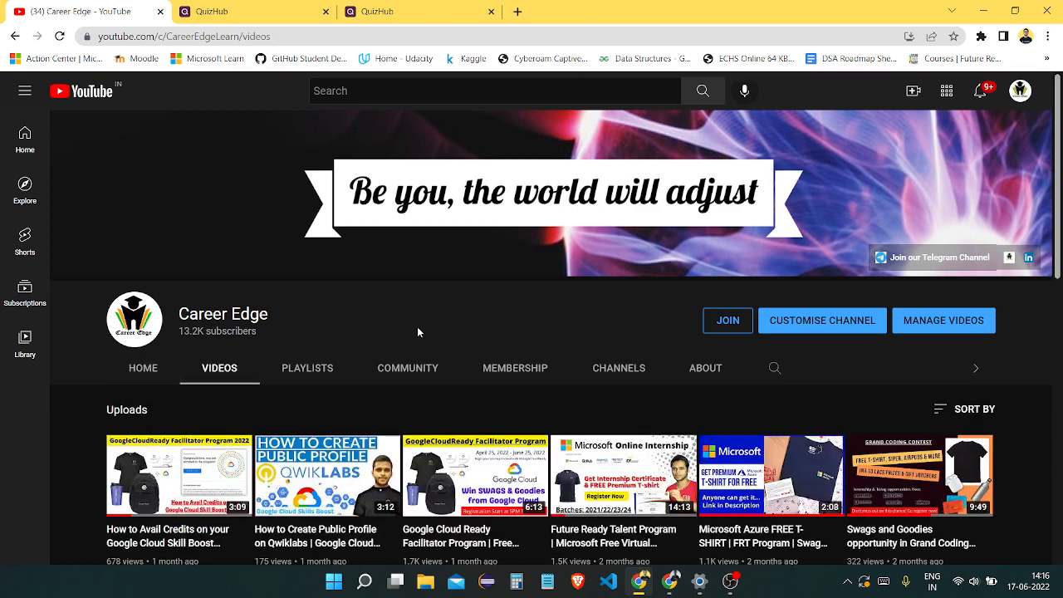
{"action": "scroll", "scroll_direction": "down", "scroll_amount": 3}
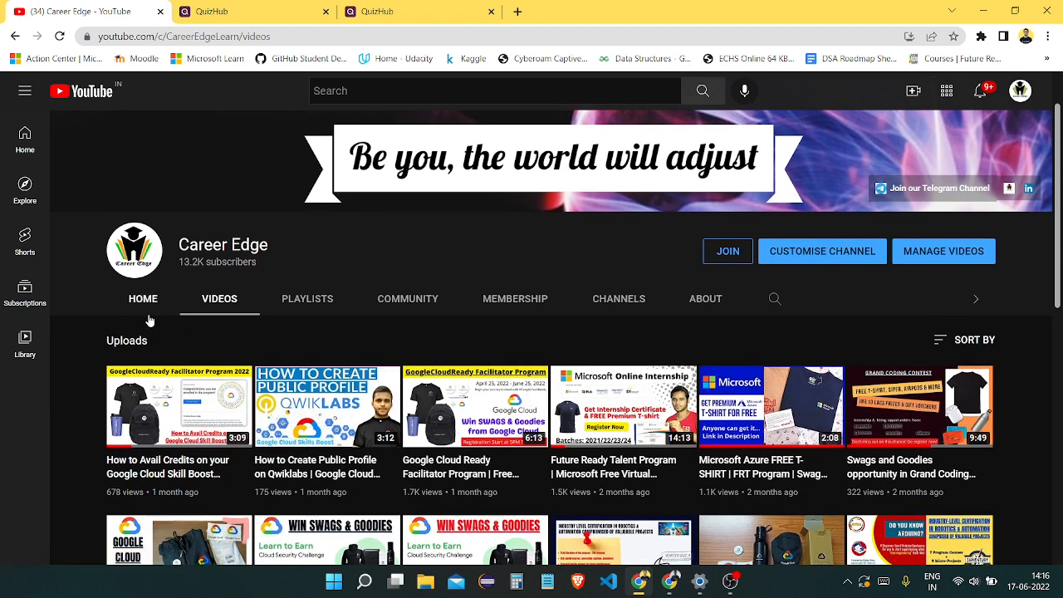
{"action": "left_click", "coordinate": [143, 299]}
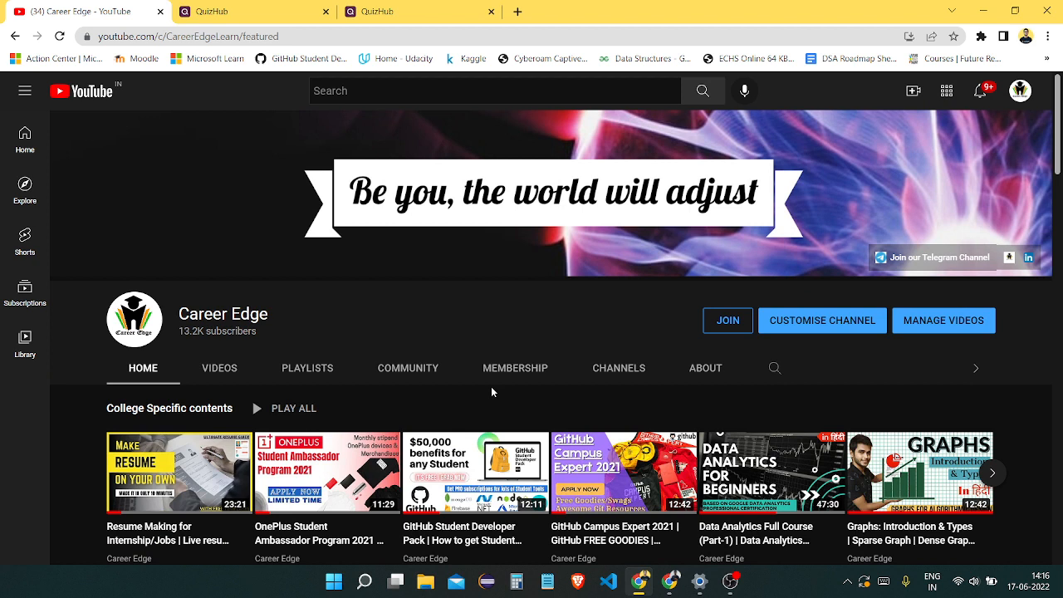
{"action": "mouse_move", "coordinate": [455, 418]}
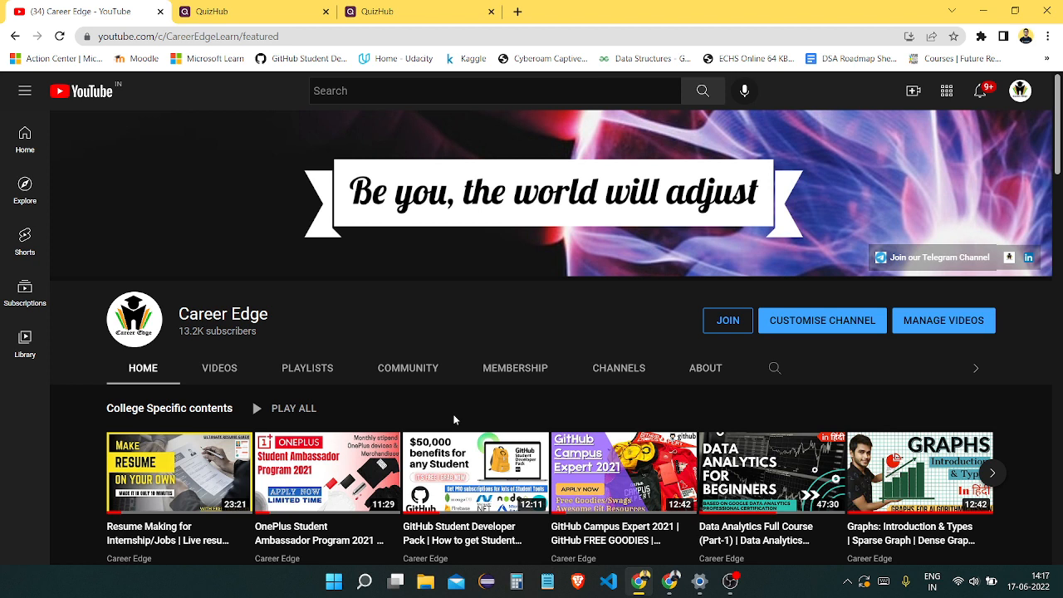
{"action": "scroll", "scroll_direction": "down", "scroll_amount": 3}
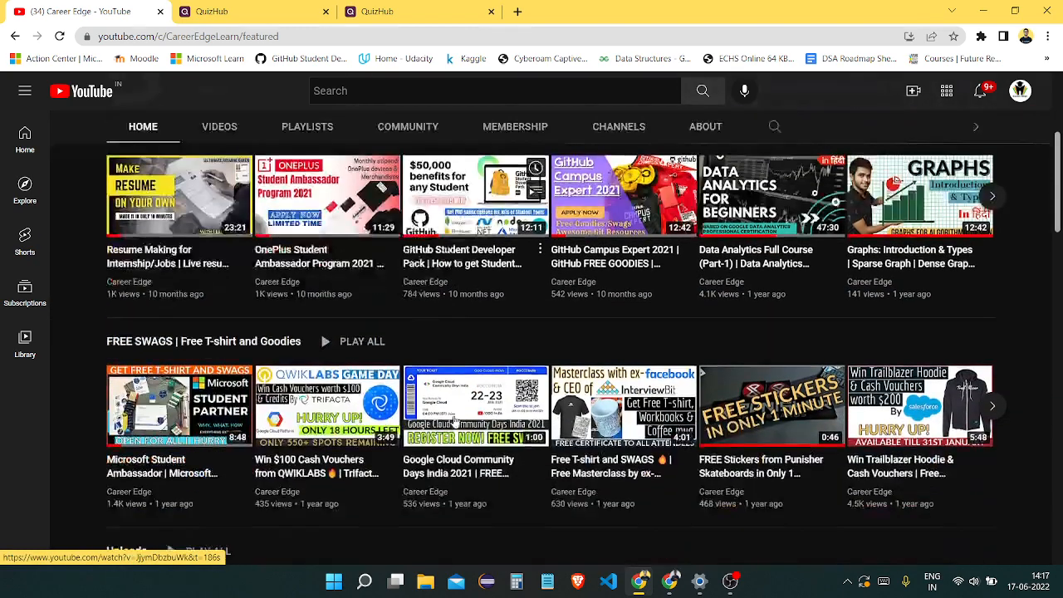